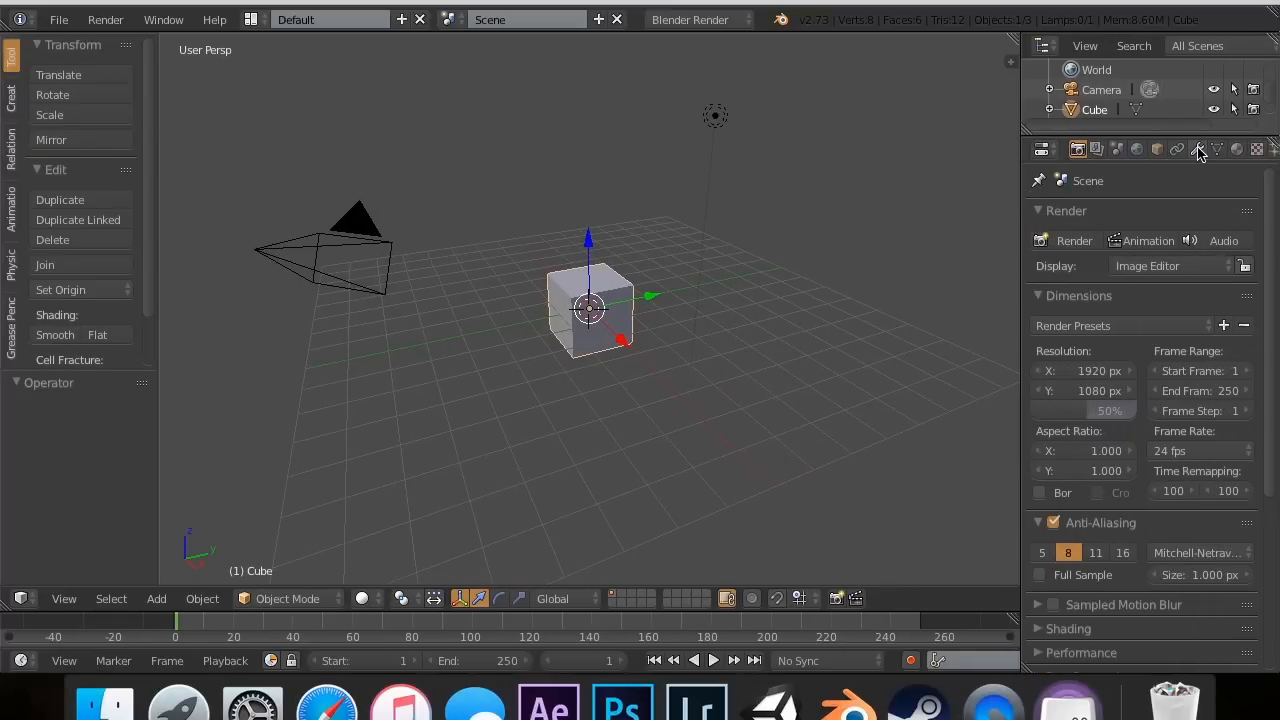
# - Add a Remesh modifier (Sharp mode, octree depth 6) to the default cube
pyautogui.click(1176, 148)
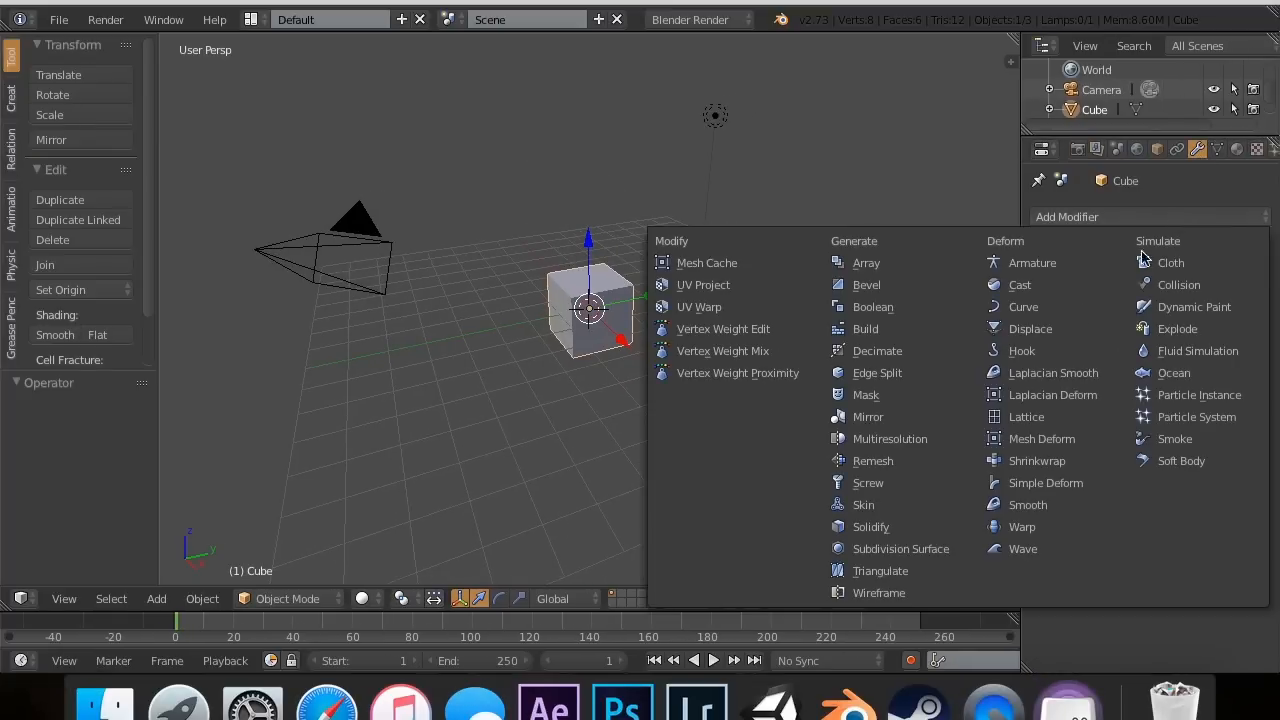
pyautogui.moveTo(872, 460)
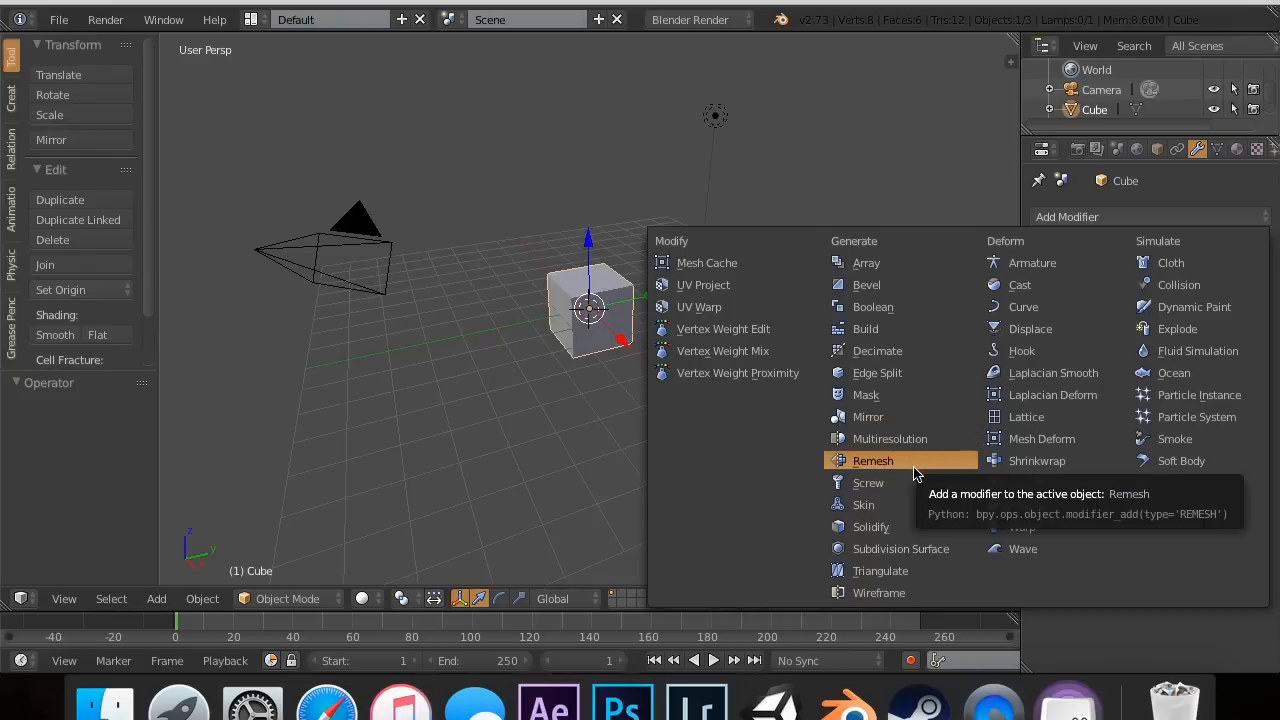
pyautogui.moveTo(888, 438)
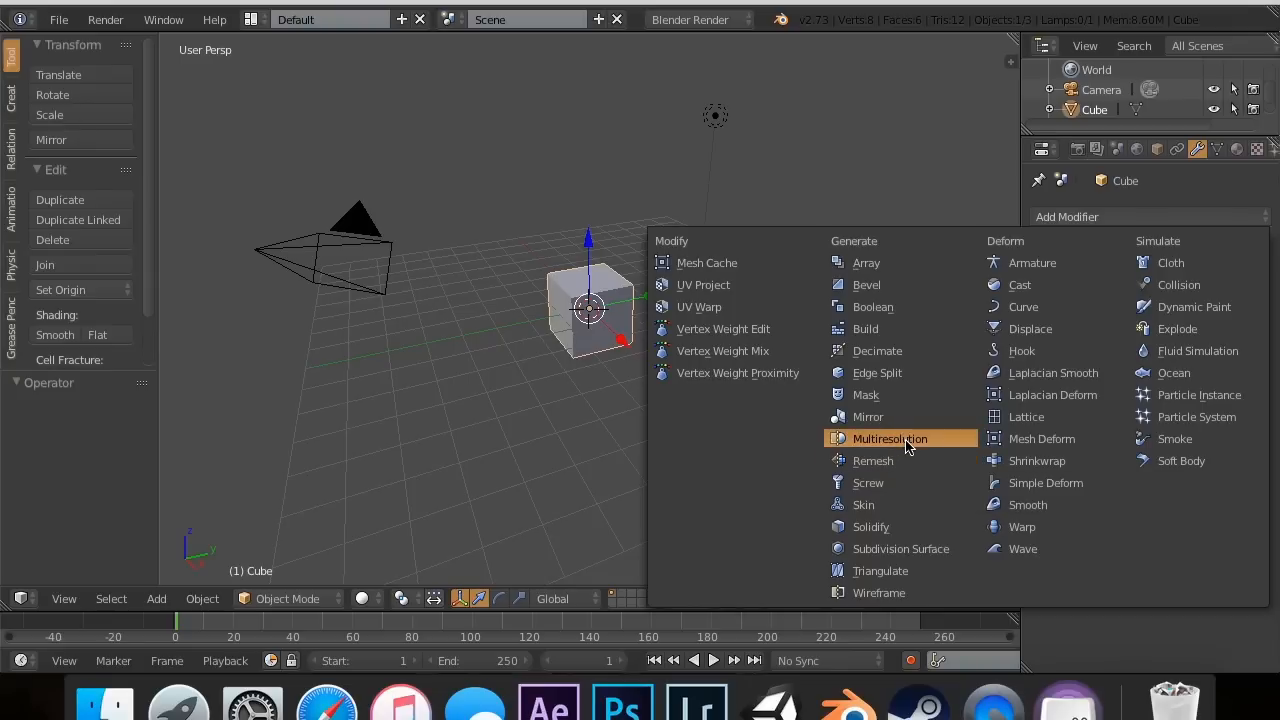
pyautogui.moveTo(888, 438)
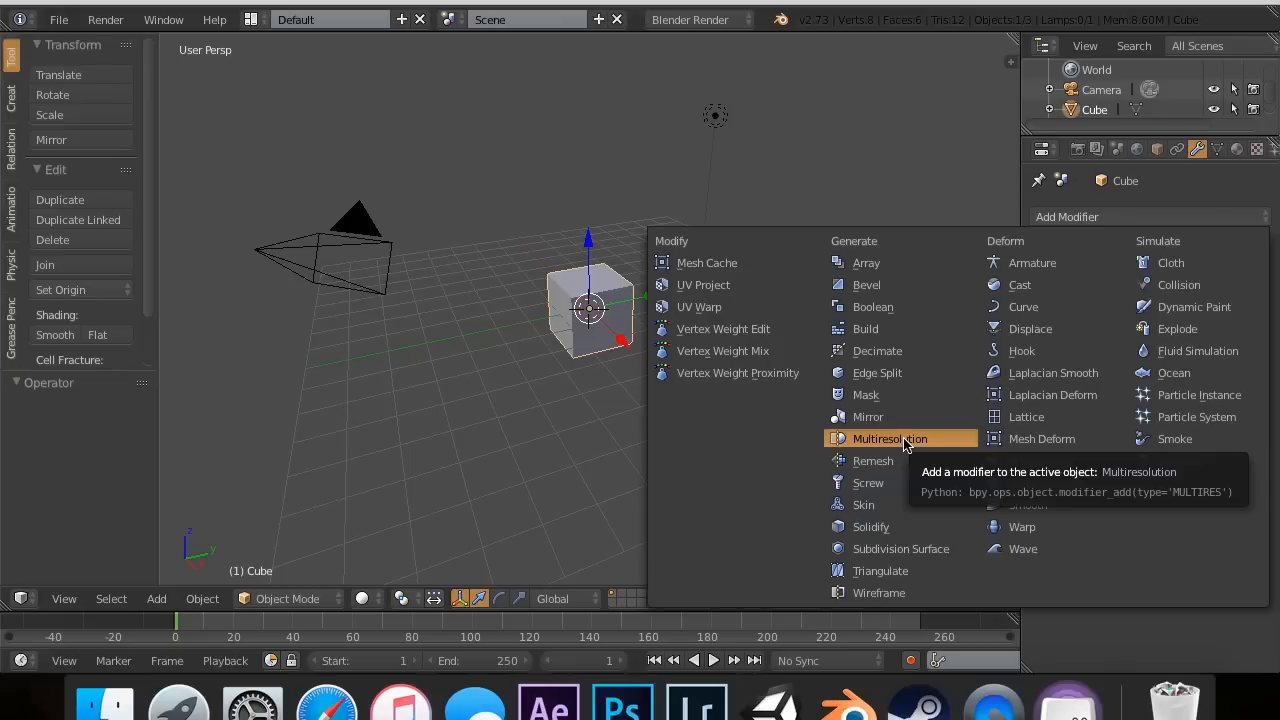
pyautogui.moveTo(696, 372)
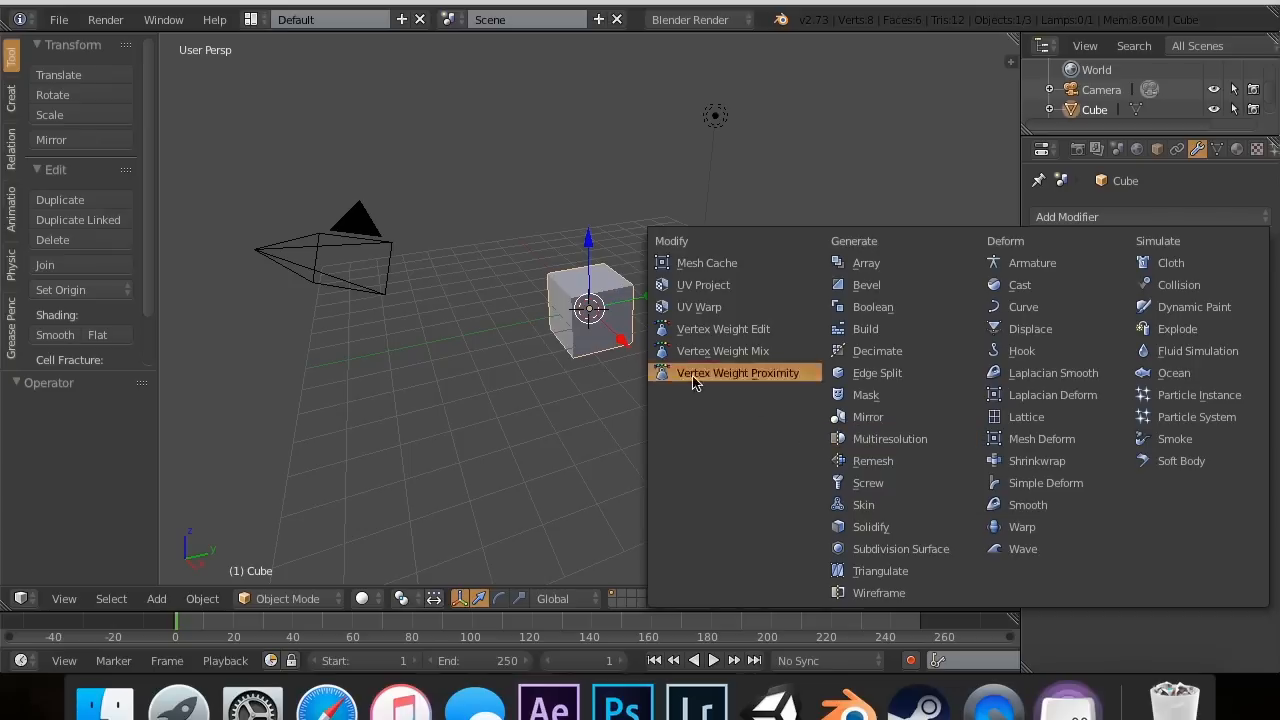
pyautogui.click(872, 460)
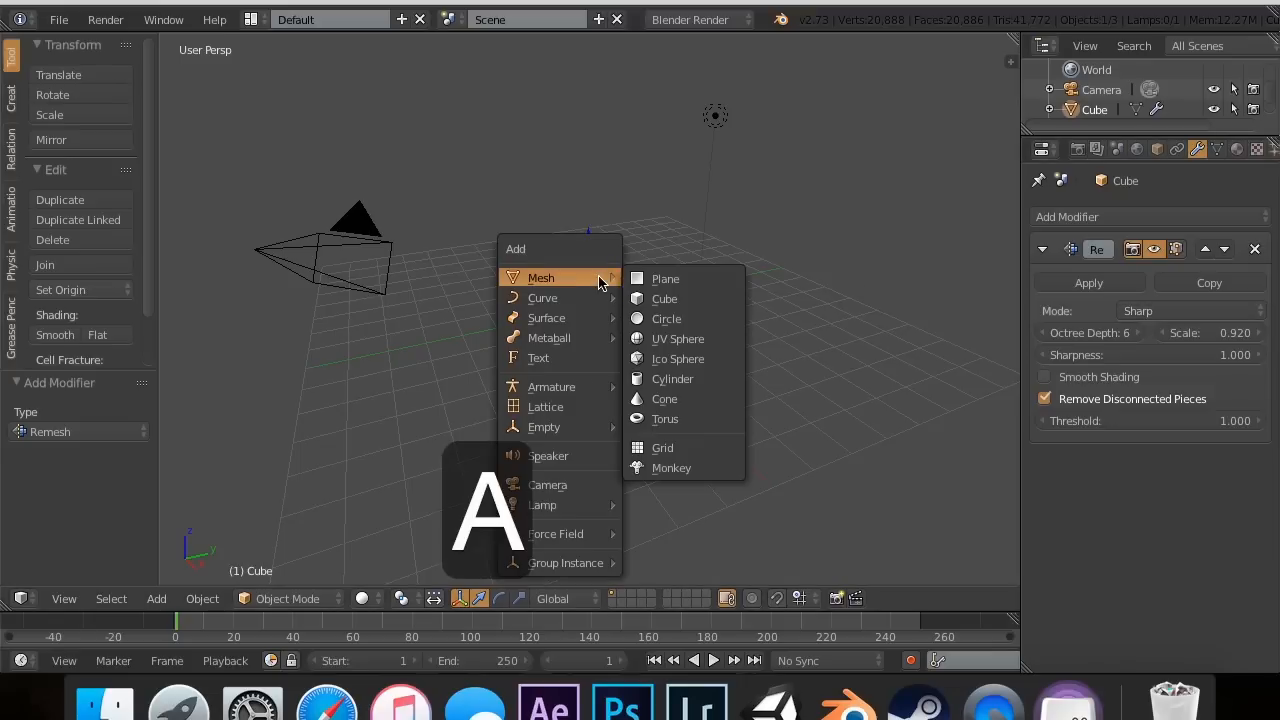
# - Delete the cube, add a UV sphere and give it a Sharp-mode Remesh modifier
pyautogui.click(664, 298)
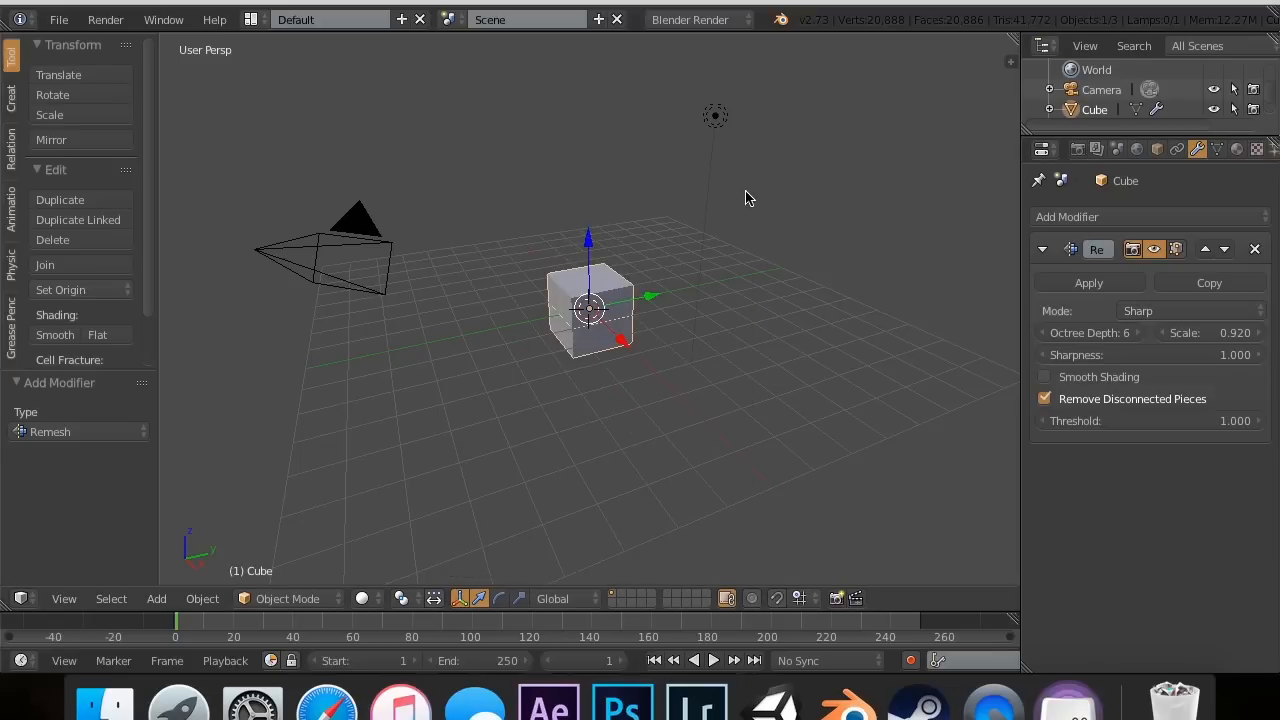
pyautogui.press('x')
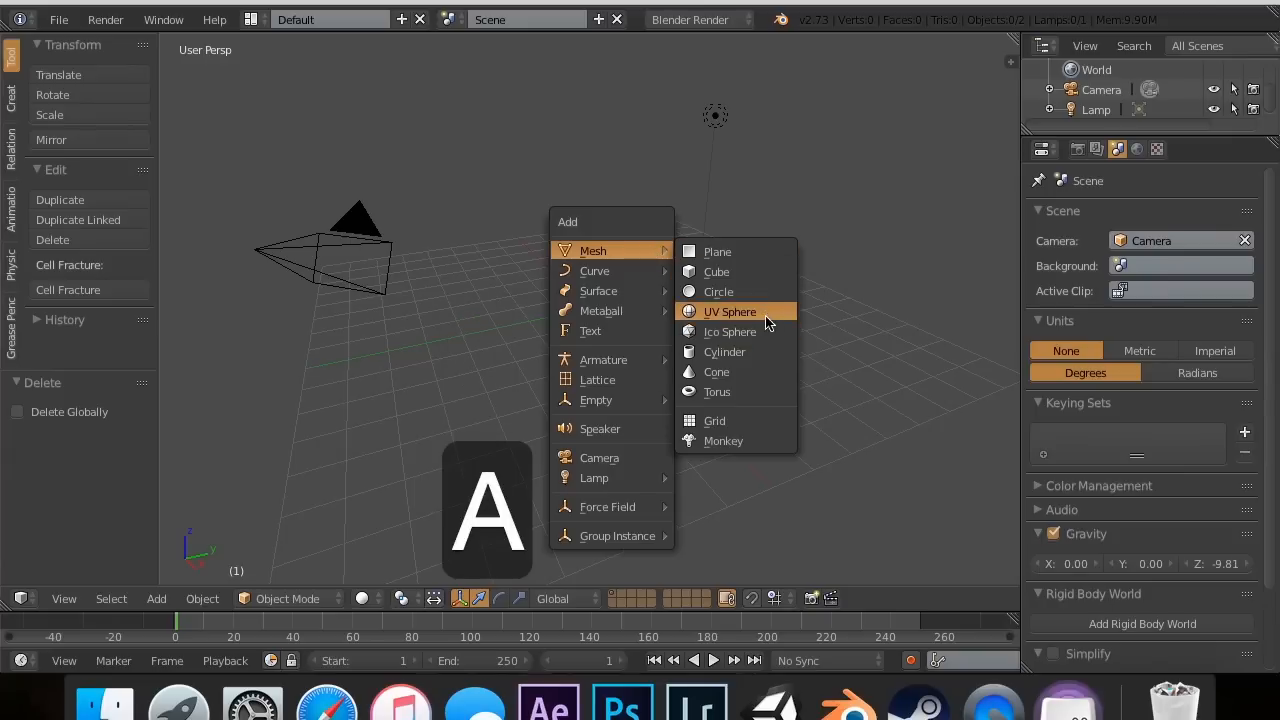
pyautogui.click(728, 312)
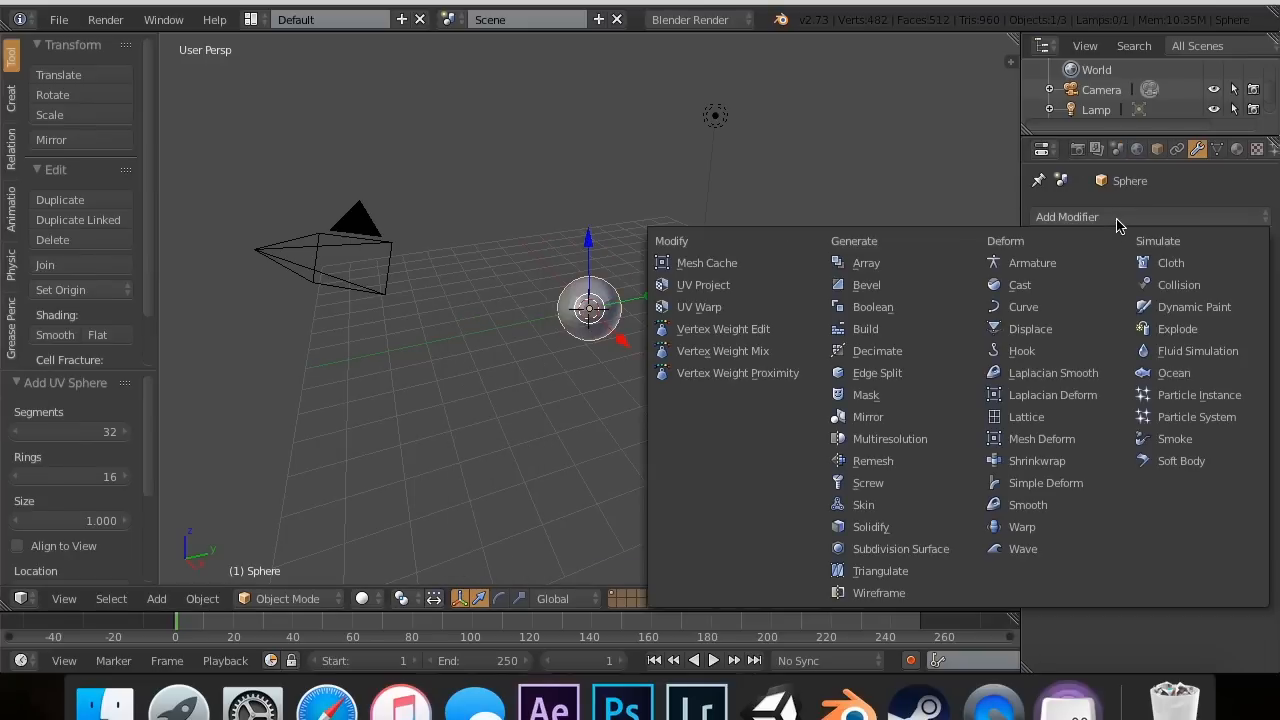
pyautogui.click(872, 460)
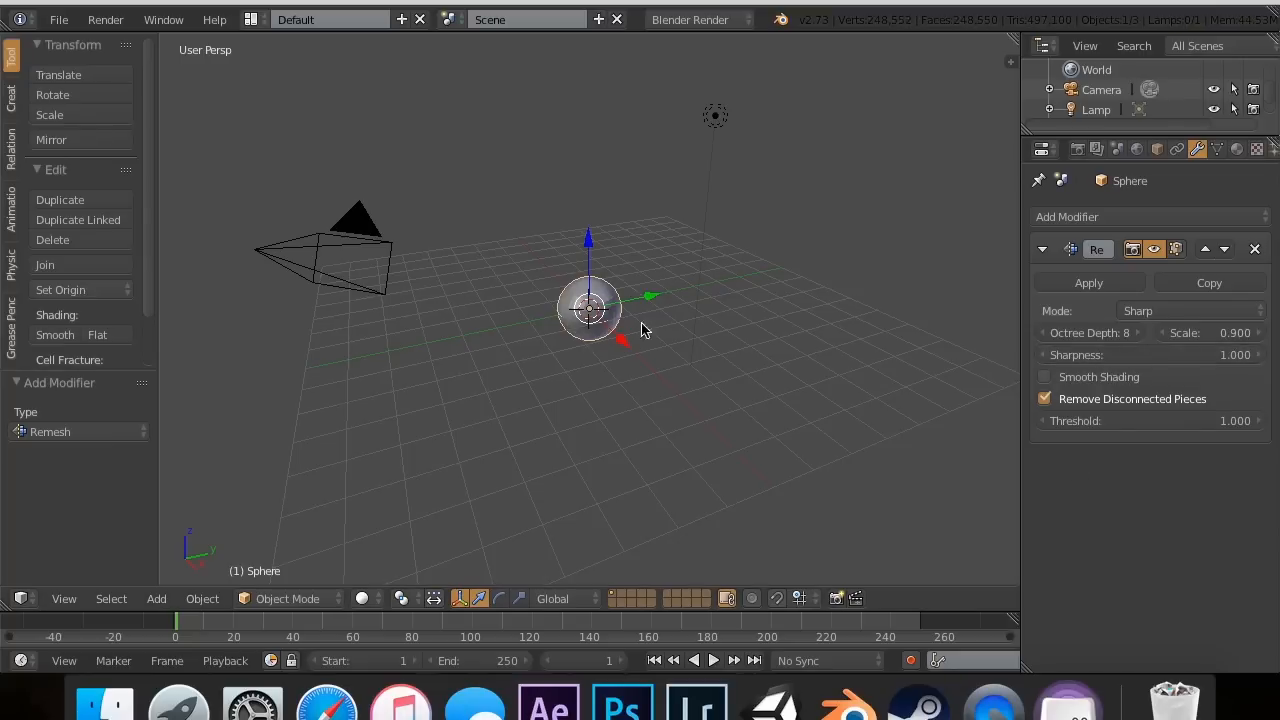
# - Set the sphere's Remesh to octree depth 3, scale 0.990 and smooth shading
pyautogui.press('Tab')
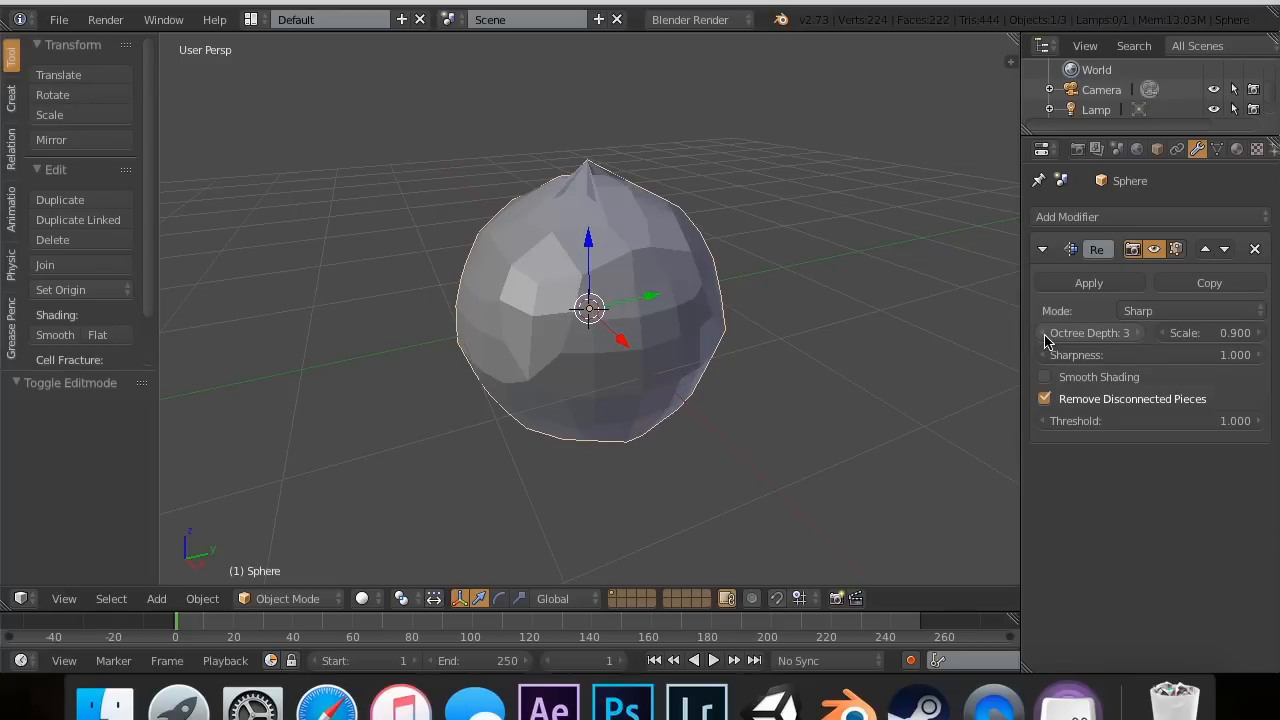
pyautogui.click(1044, 332)
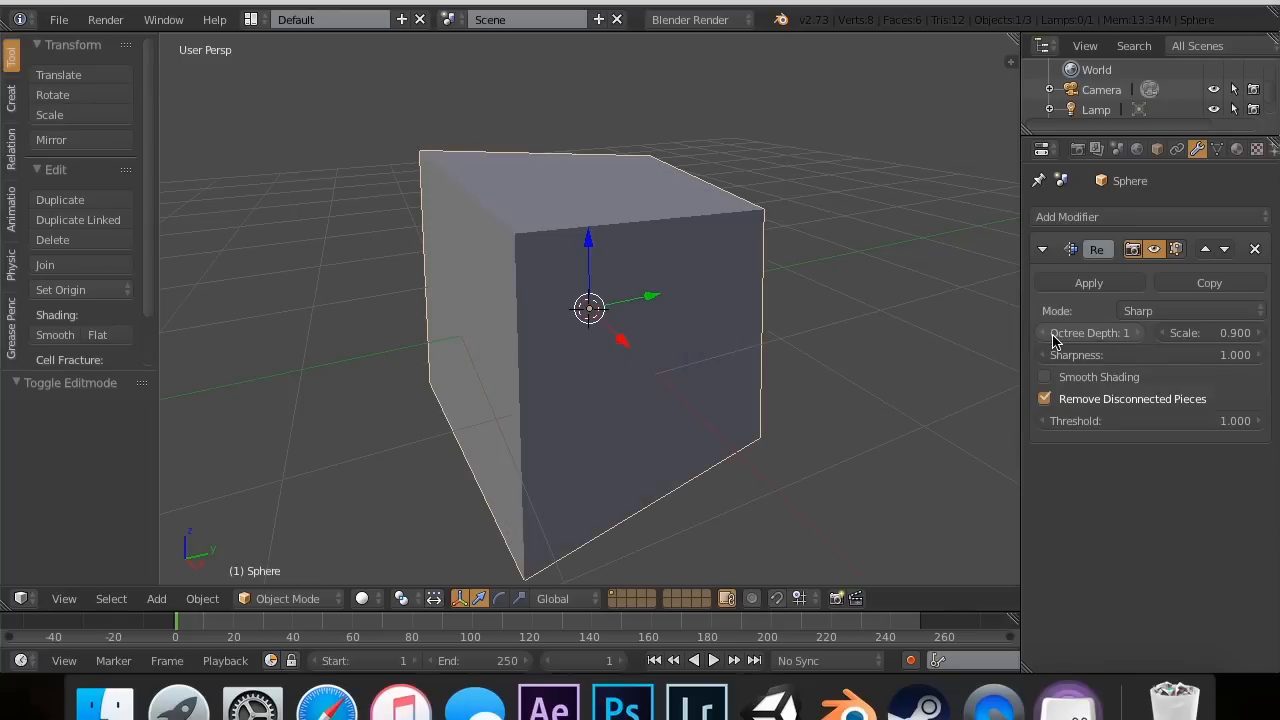
pyautogui.moveTo(1140, 340)
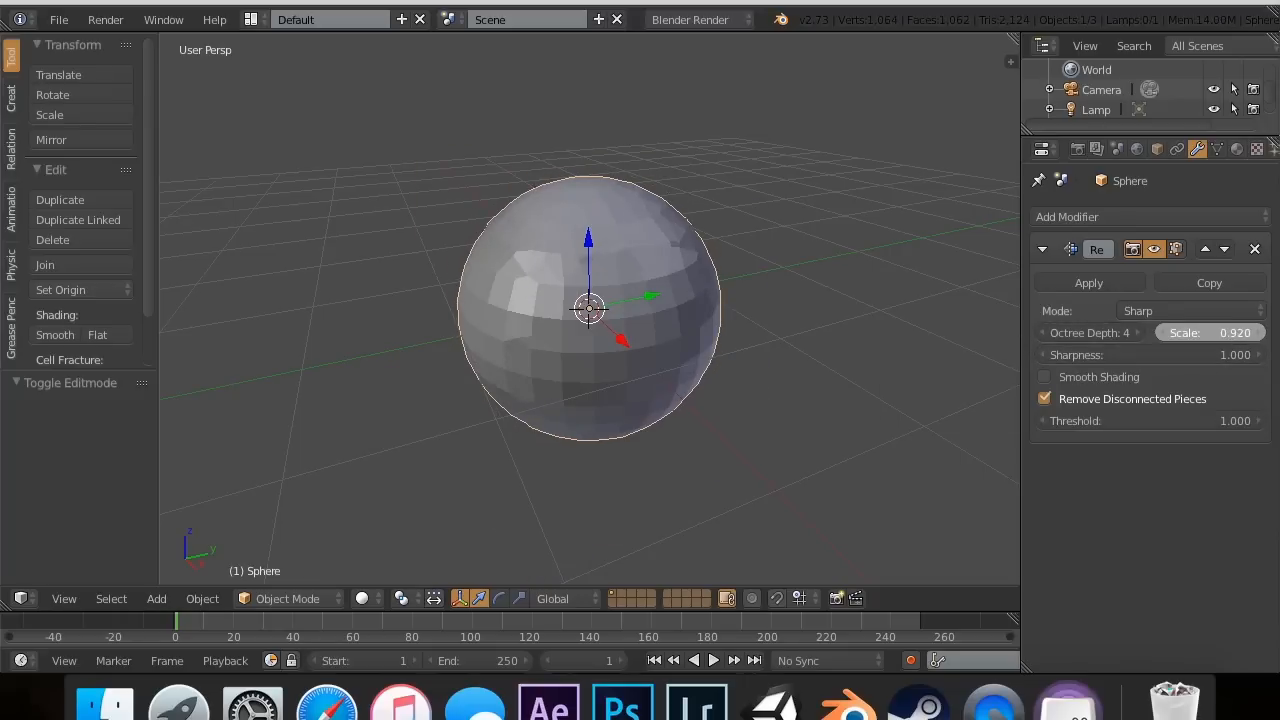
pyautogui.moveTo(1236, 332); pyautogui.dragTo(1260, 332)
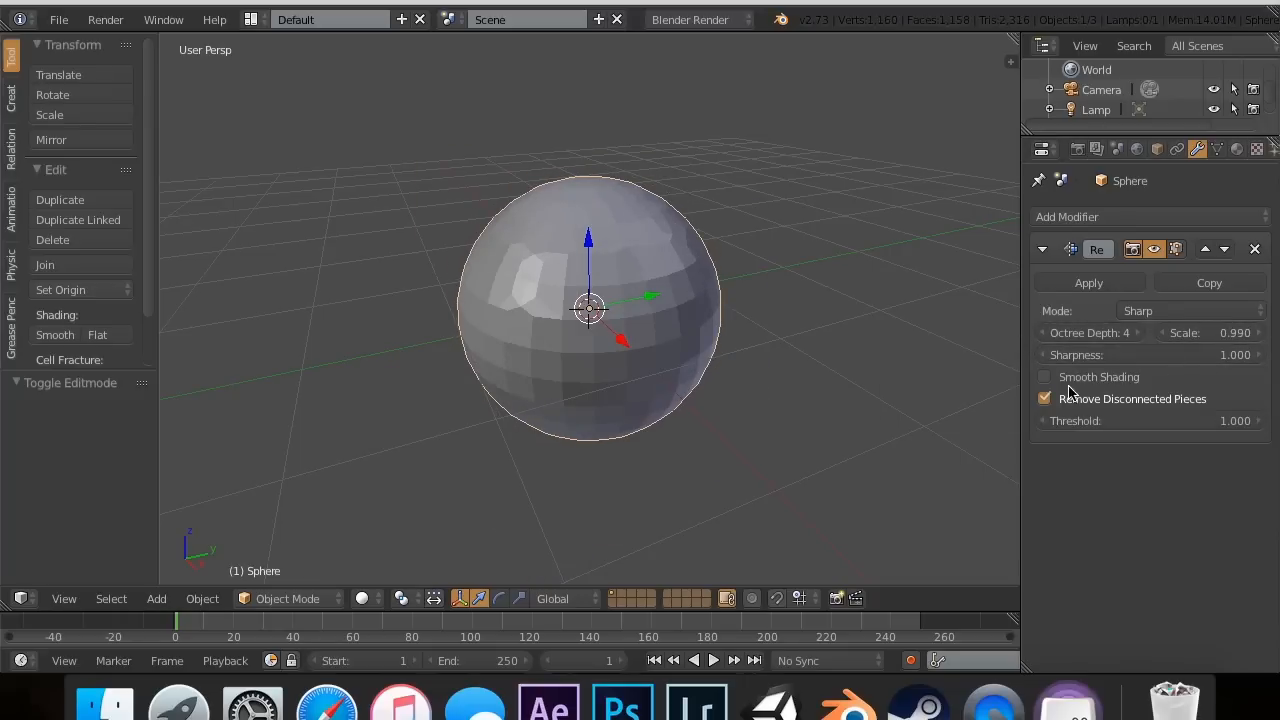
pyautogui.click(1044, 376)
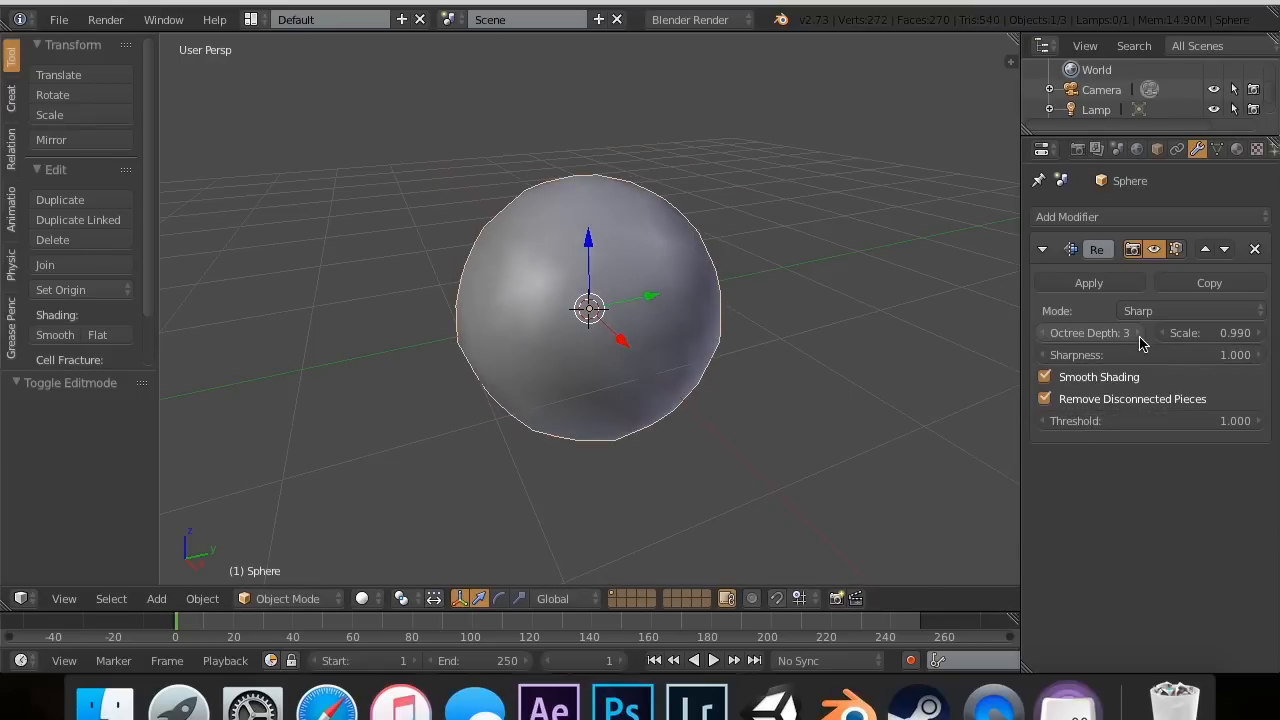
pyautogui.click(1138, 332)
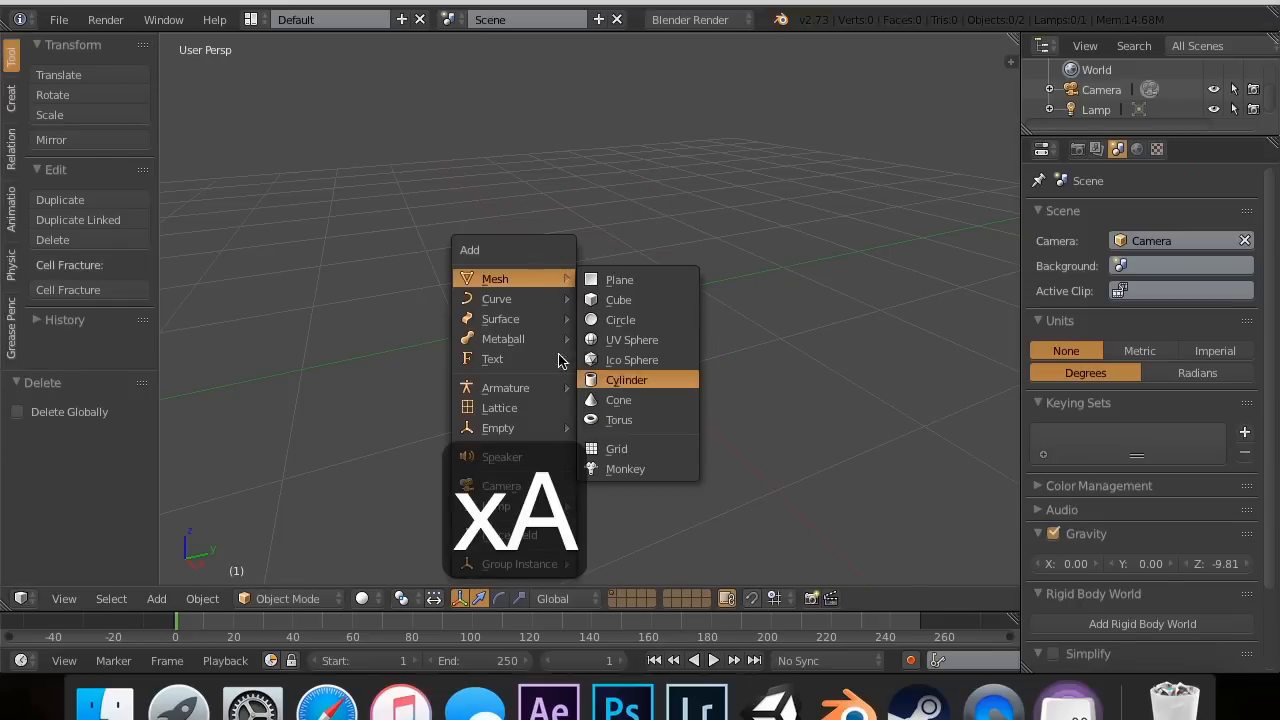
# - Add a 'Games' text object with extrude about 0.255, offset 0.005 and bevel depth 0.040
pyautogui.click(492, 360)
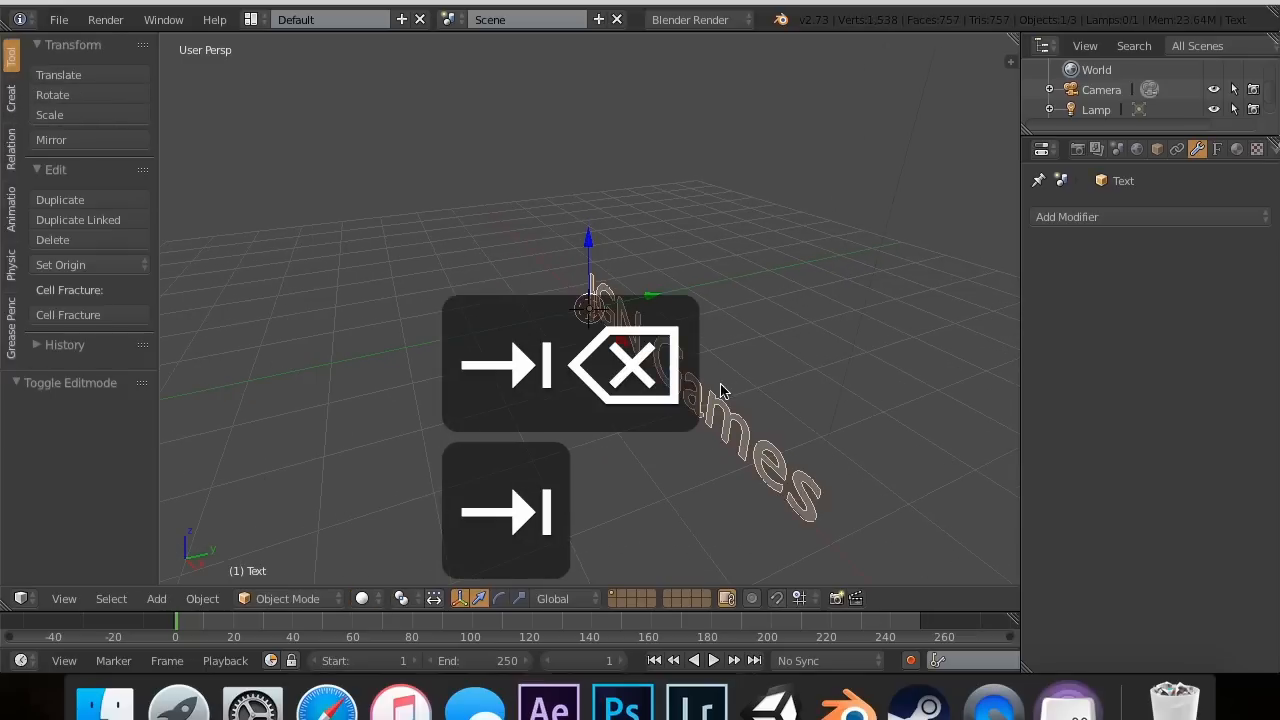
pyautogui.click(1216, 148)
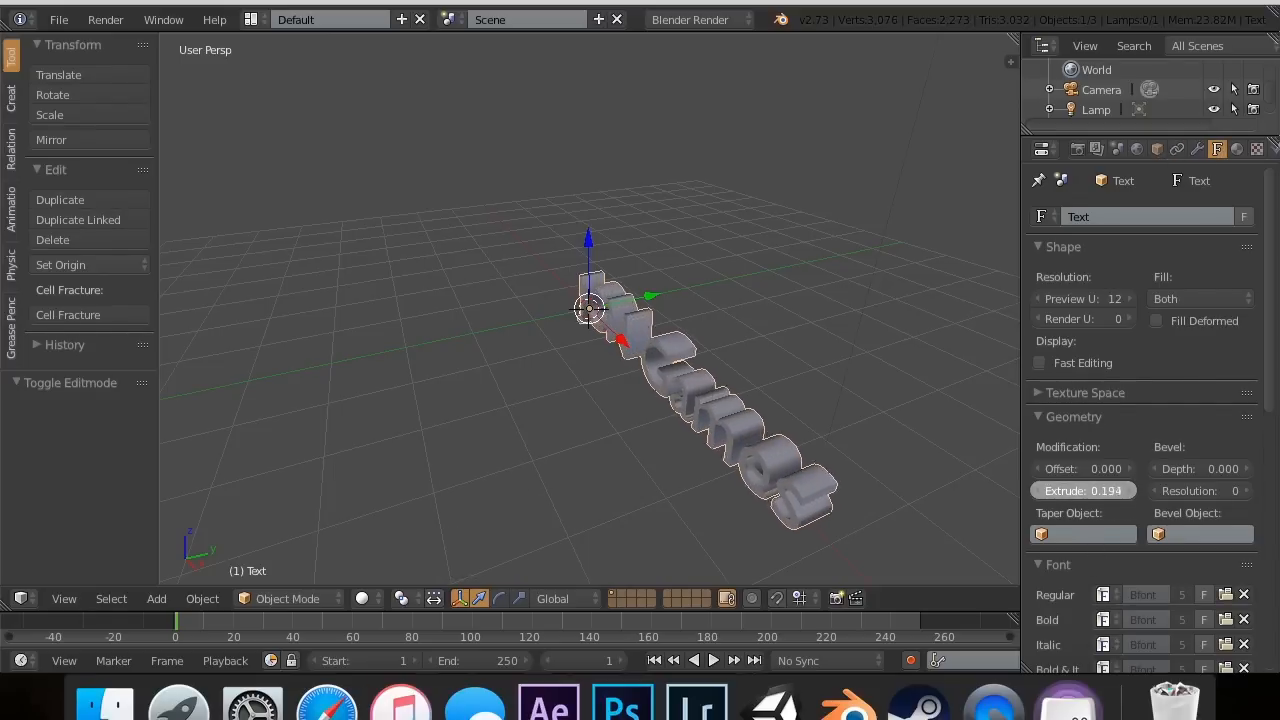
pyautogui.moveTo(1084, 490); pyautogui.dragTo(1120, 490)
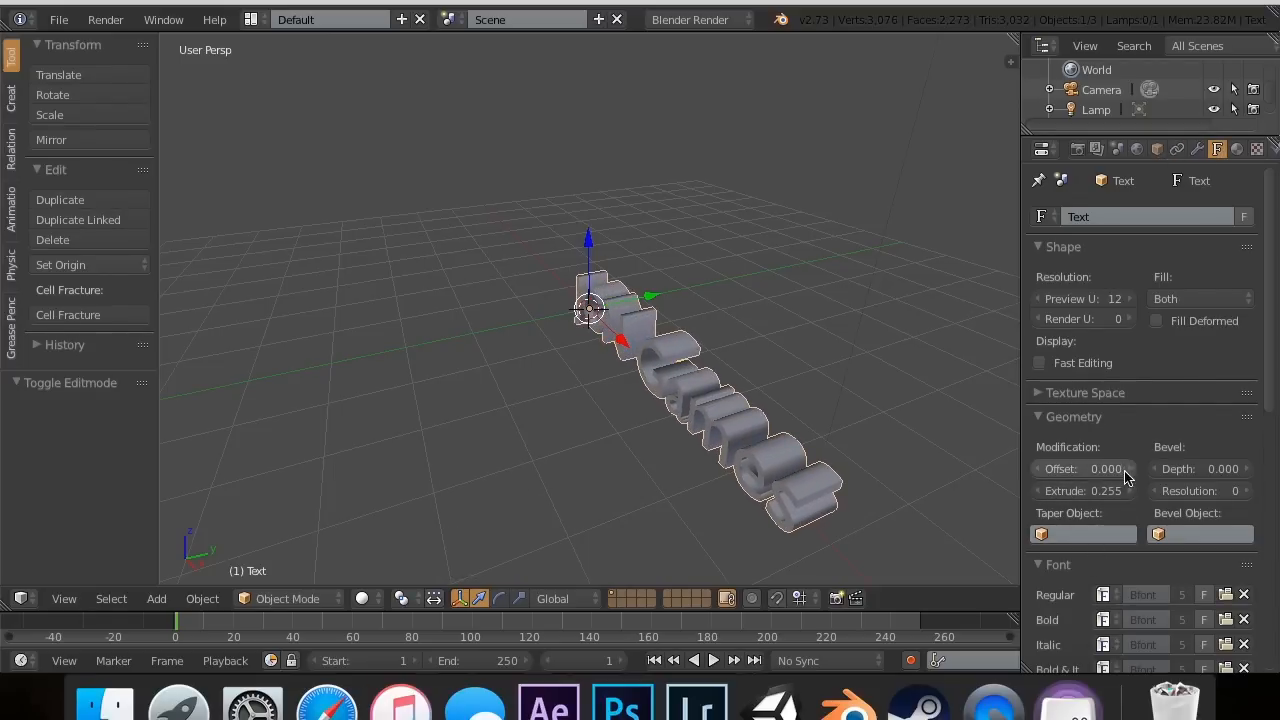
pyautogui.moveTo(1080, 468); pyautogui.dragTo(1100, 468)
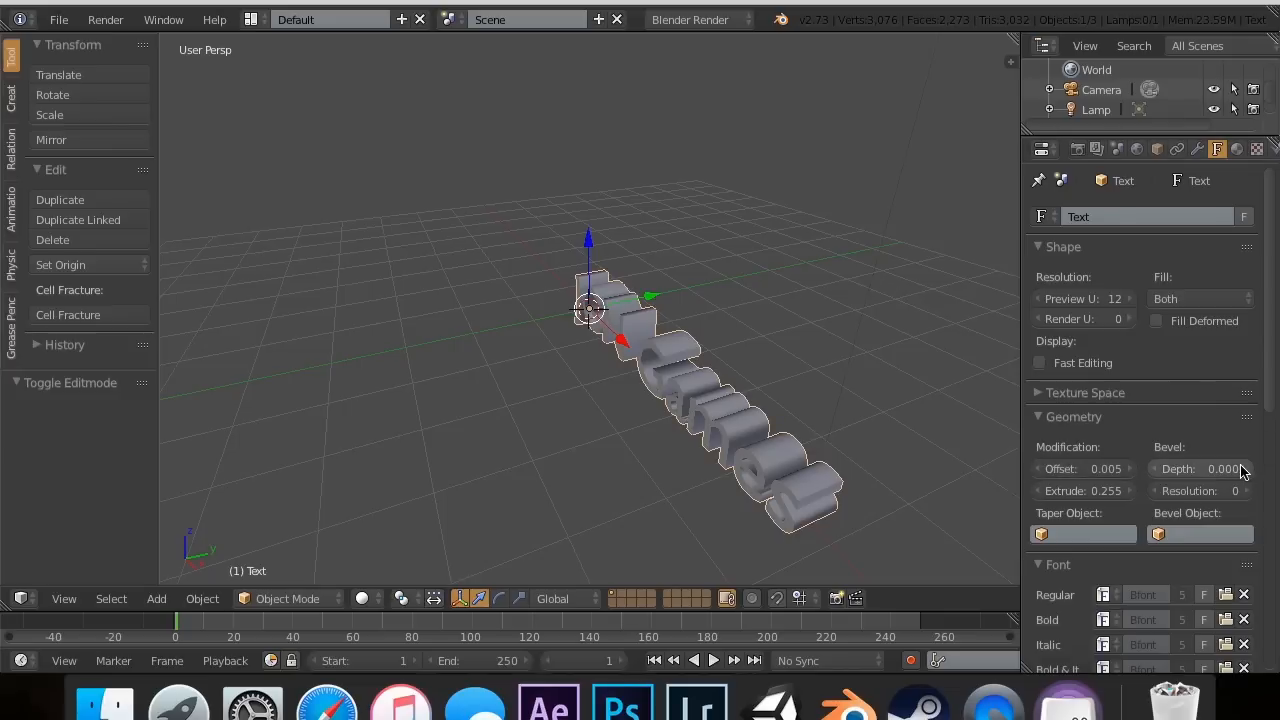
pyautogui.moveTo(1200, 468); pyautogui.dragTo(1238, 468)
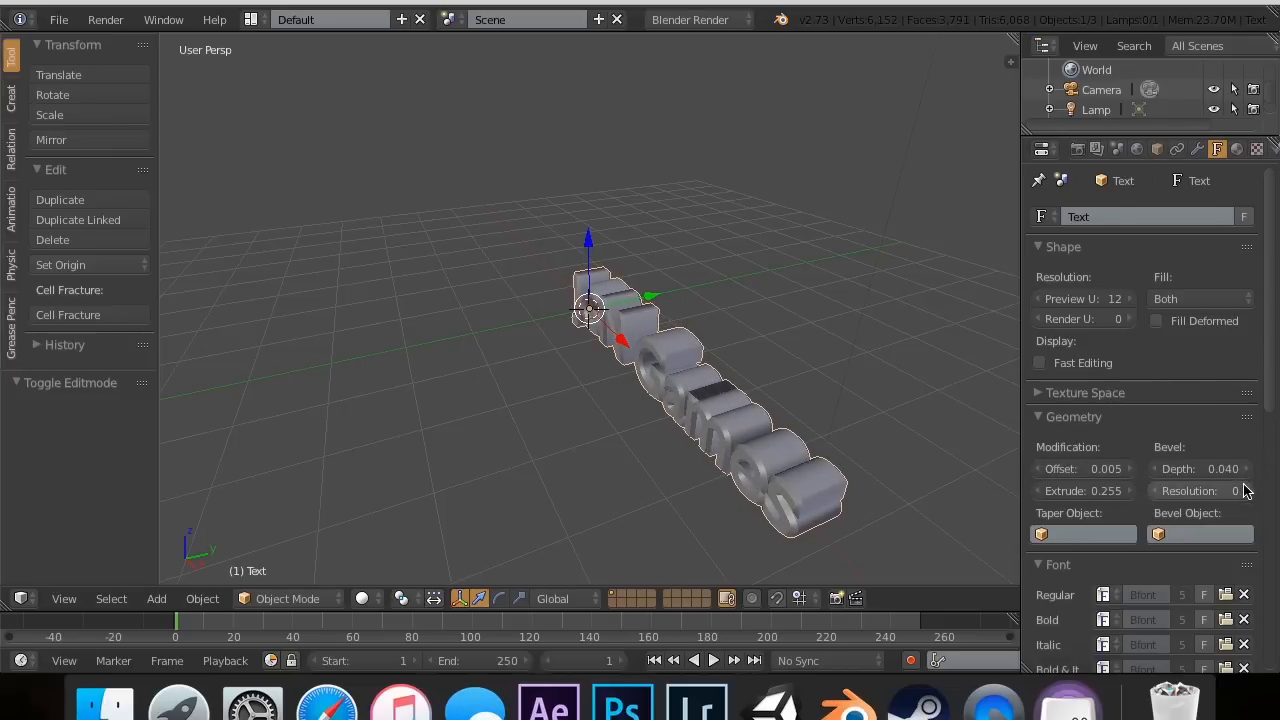
pyautogui.click(1236, 490)
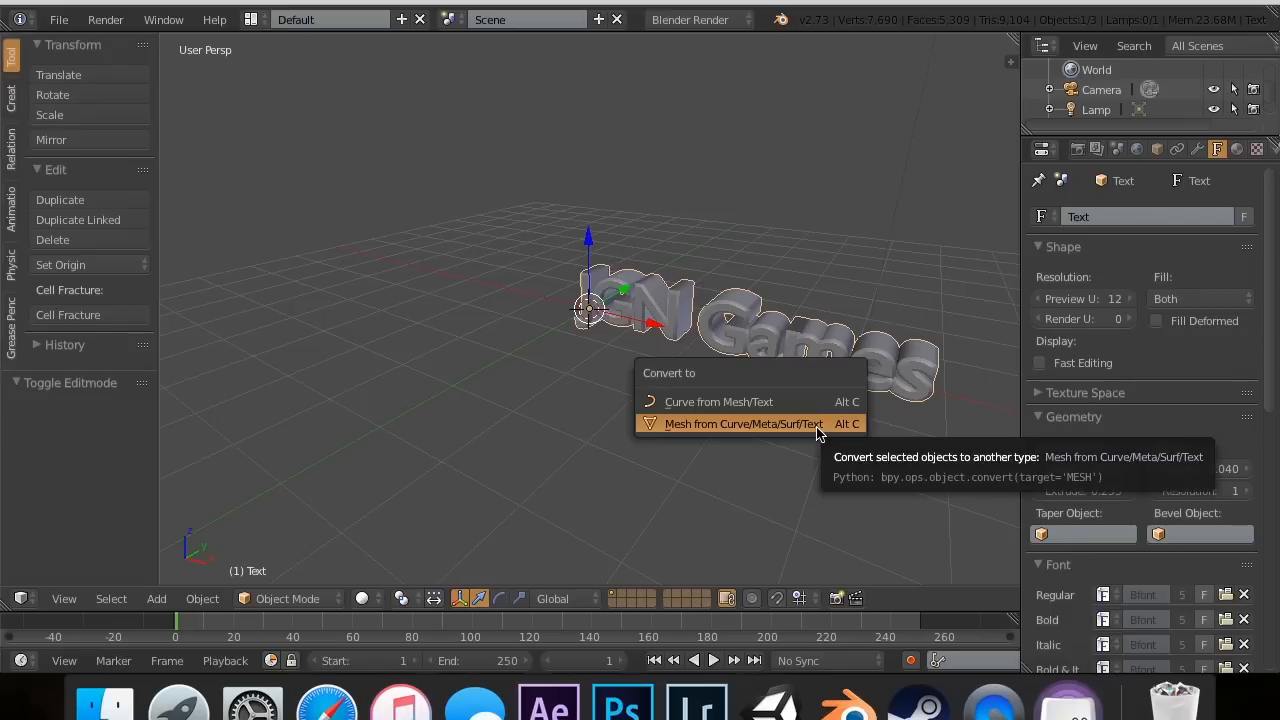
# - Convert the Games text to a mesh and add a Sharp-mode Remesh modifier at depth 4
pyautogui.click(742, 424)
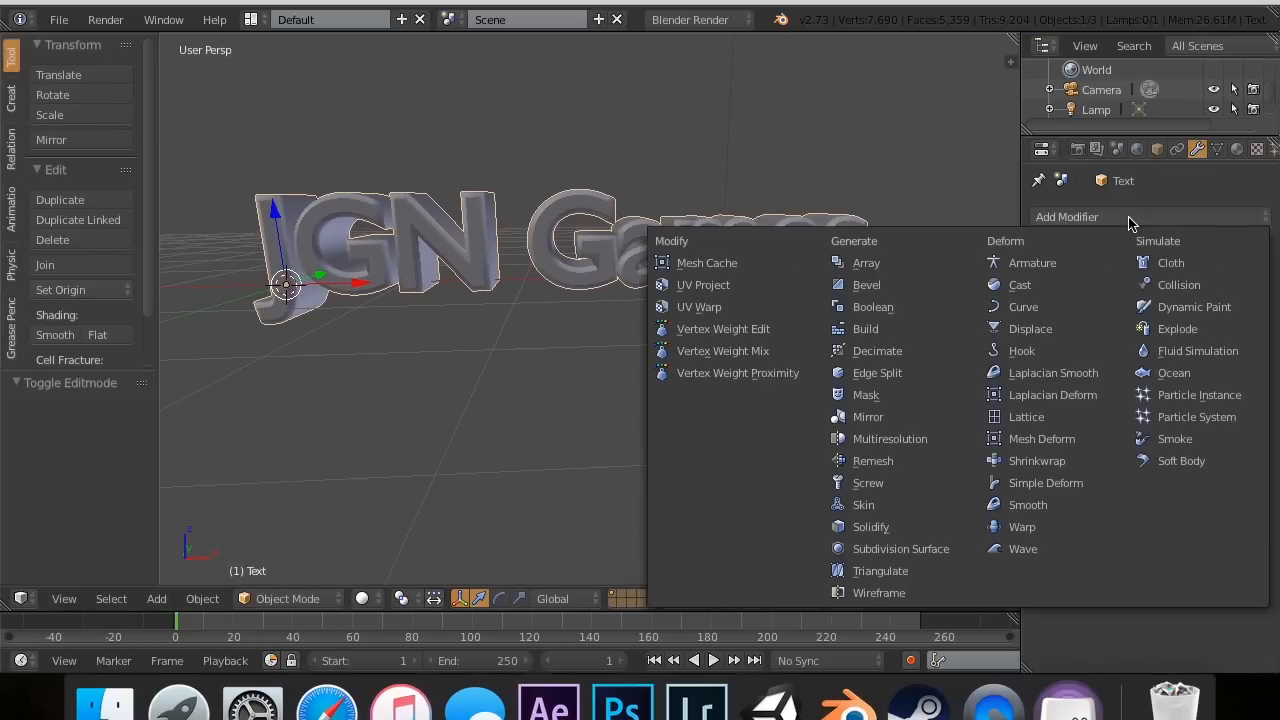
pyautogui.click(872, 460)
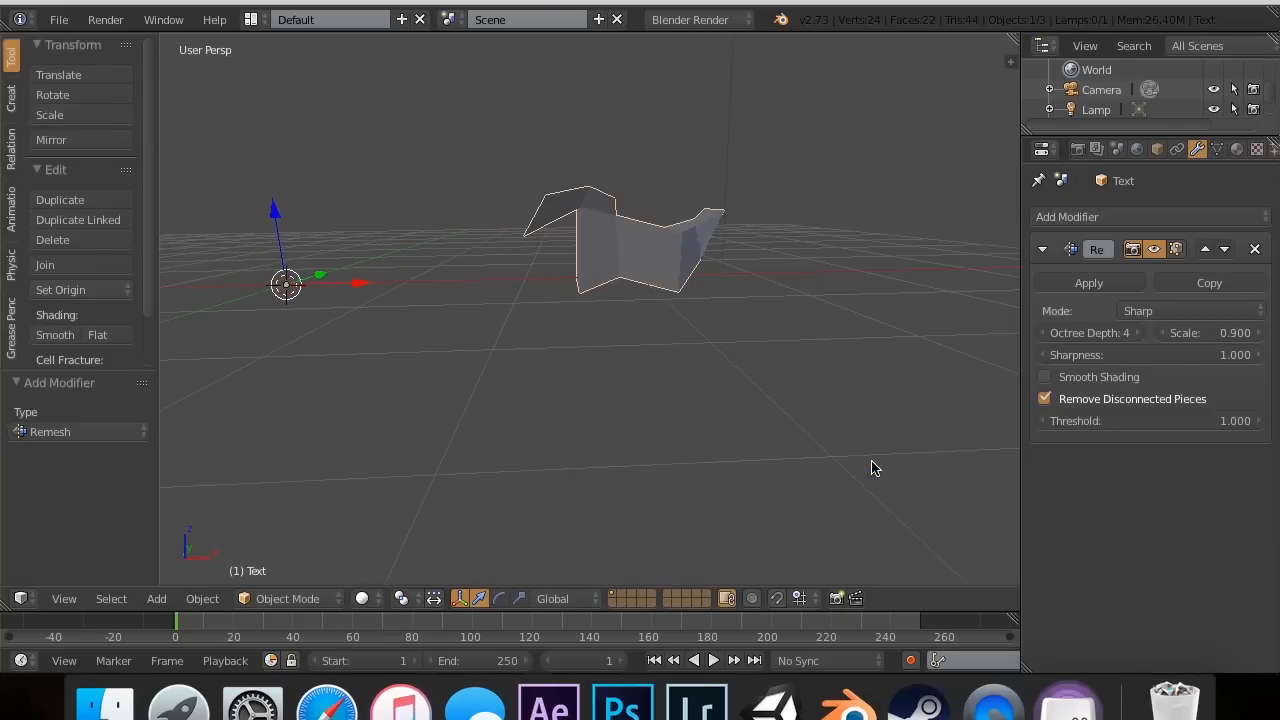
# - Set the text Remesh to depth 6, scale 0.990, sharpness 1.589, threshold 0.668, smooth shading
pyautogui.click(1108, 332)
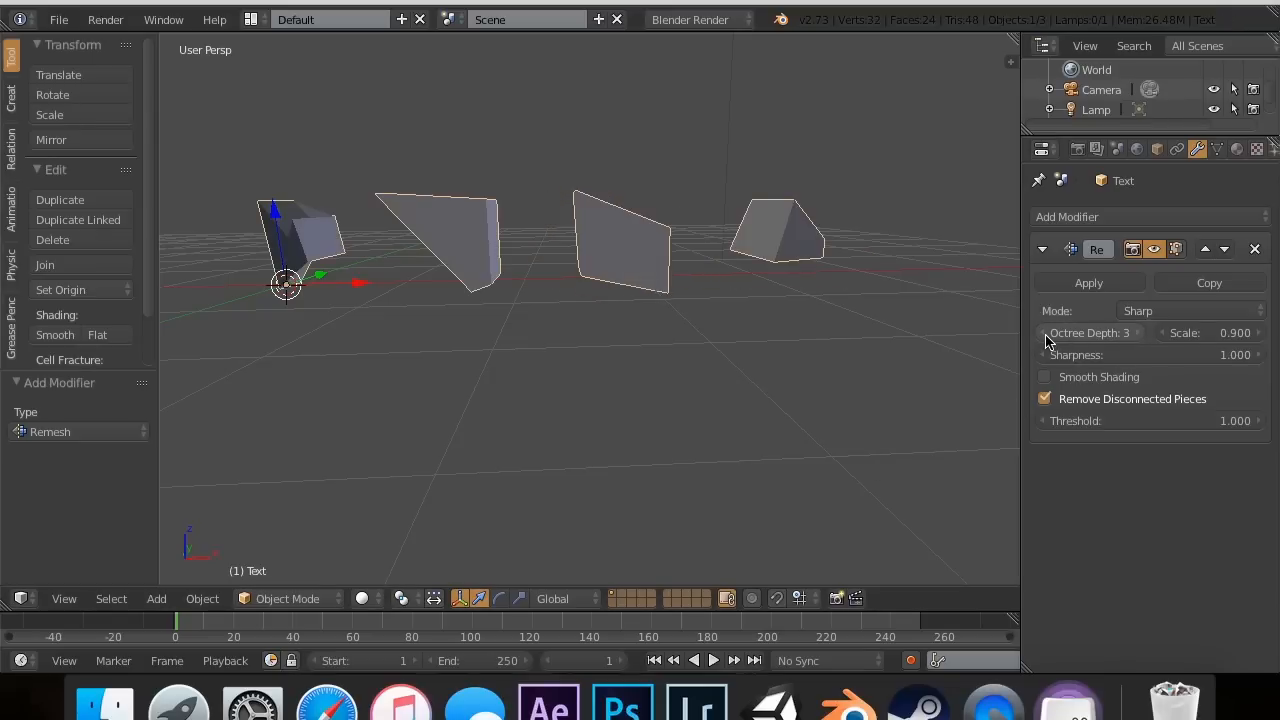
pyautogui.click(1046, 332)
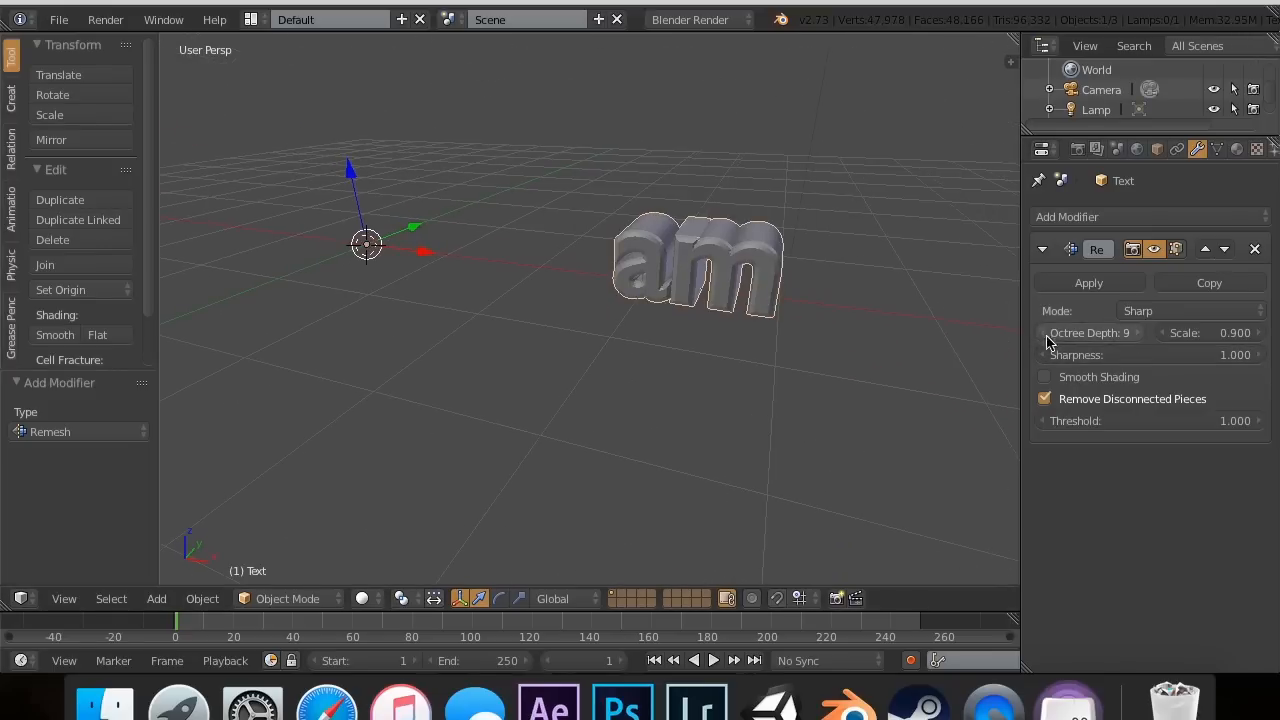
pyautogui.click(1060, 332)
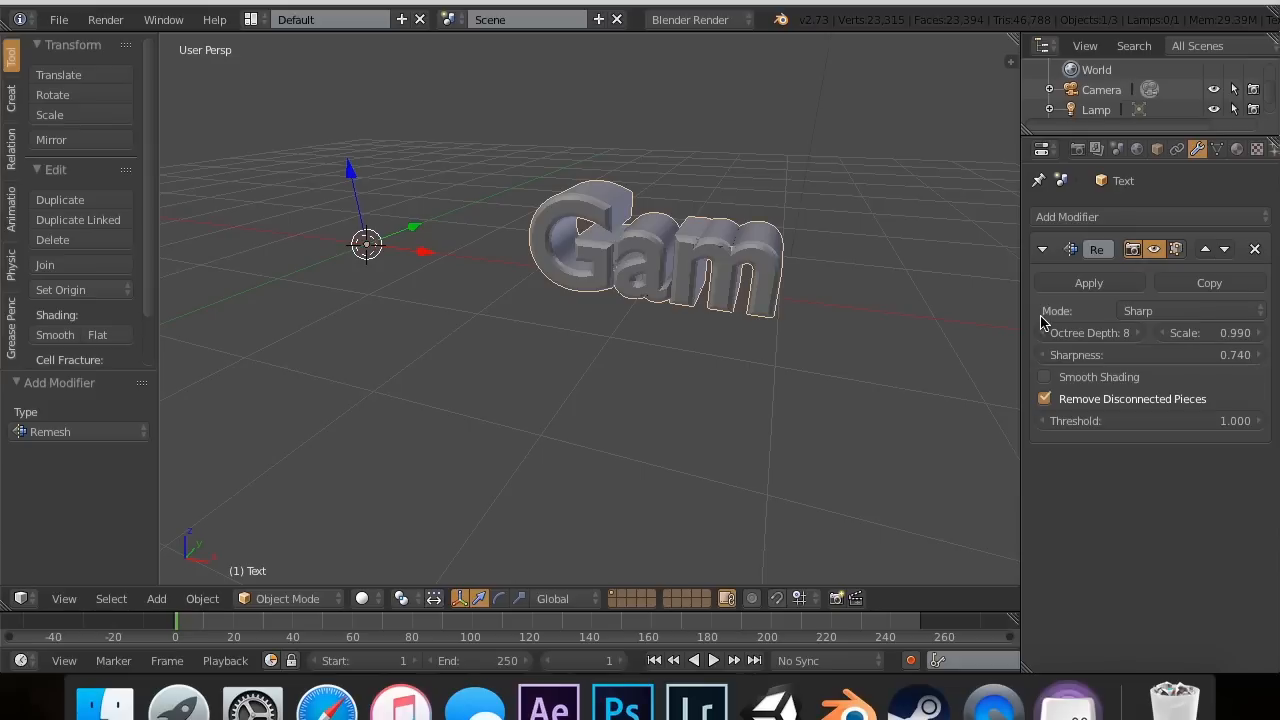
pyautogui.click(1044, 376)
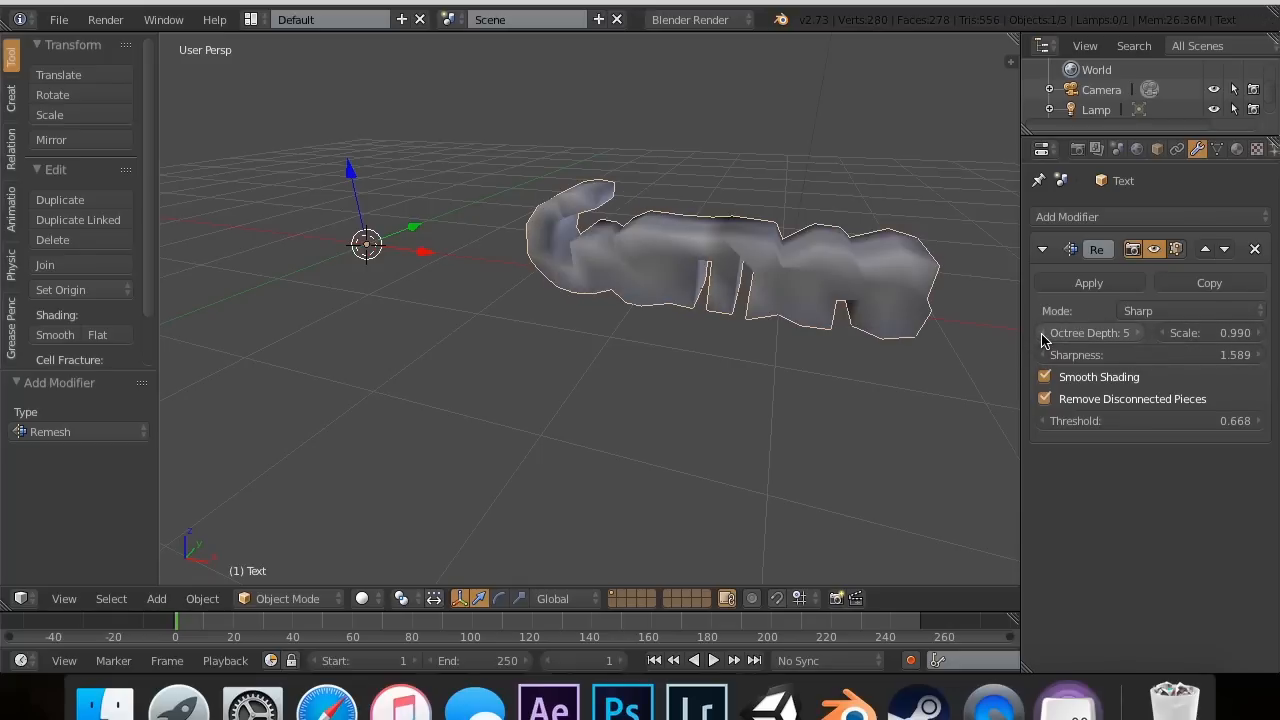
pyautogui.click(1136, 332)
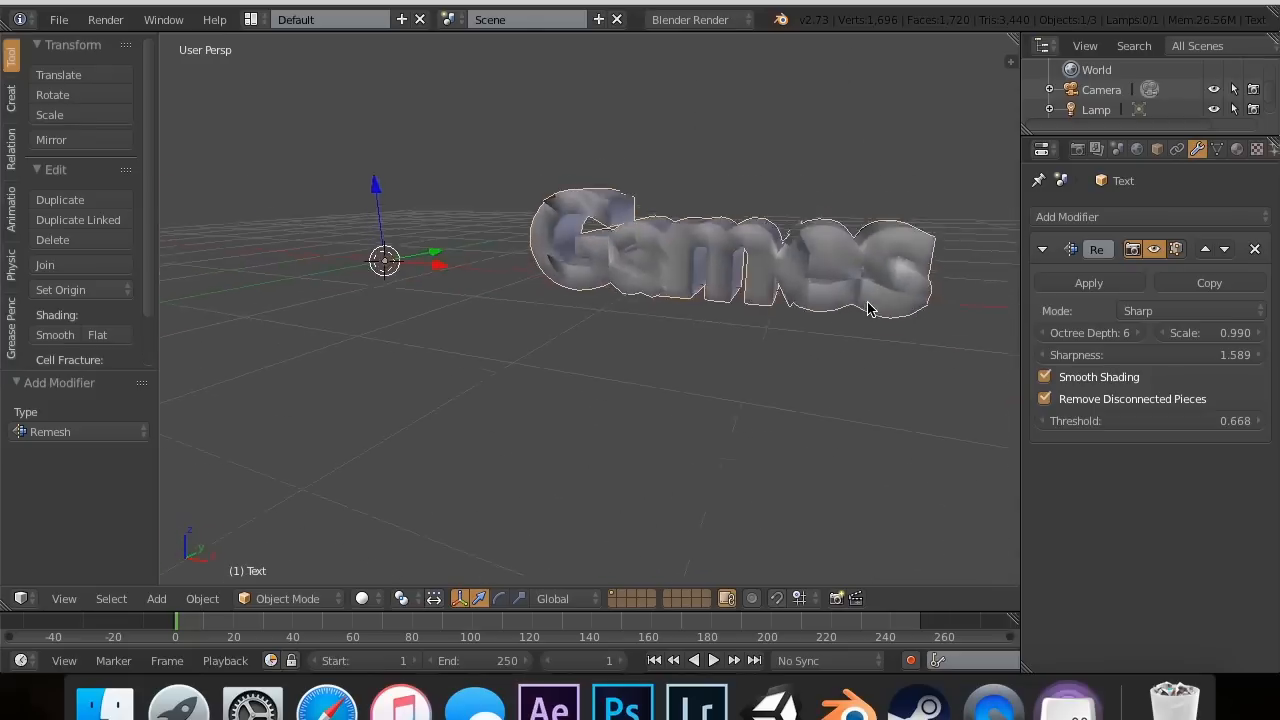
pyautogui.click(1190, 310)
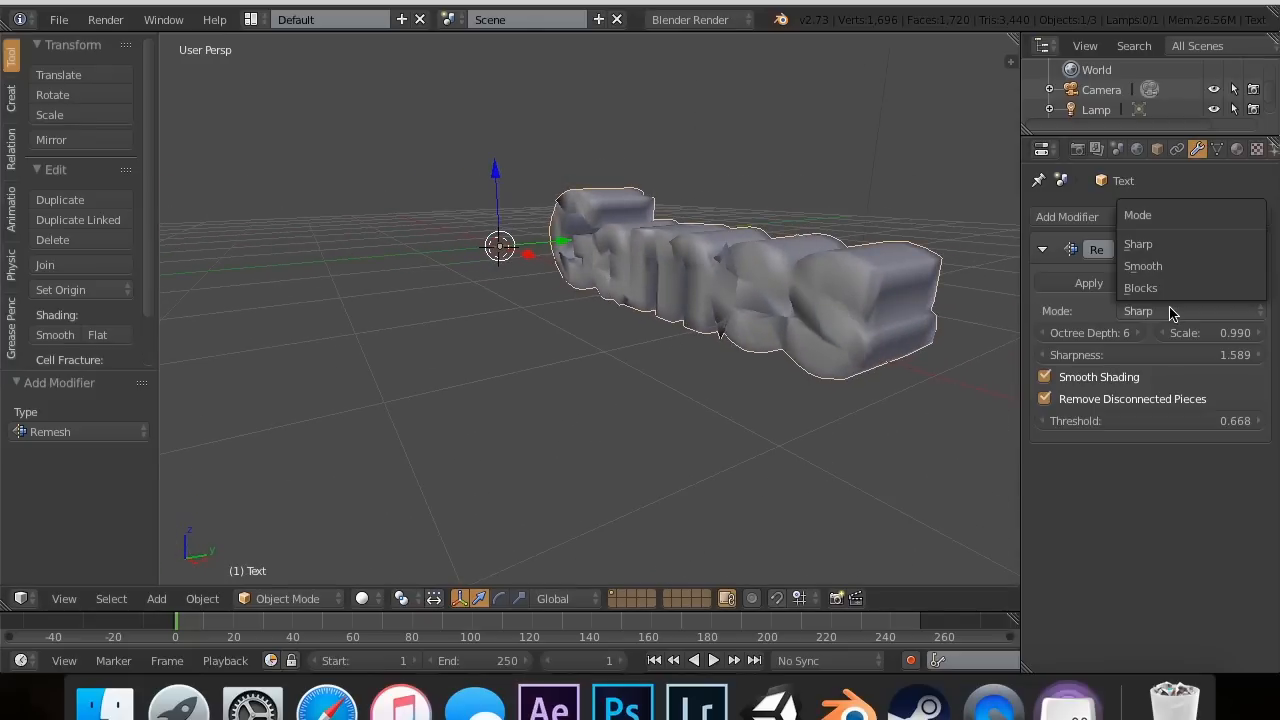
# - Switch the text's Remesh mode to Blocks, then to Smooth for rounded lettering
pyautogui.click(1140, 288)
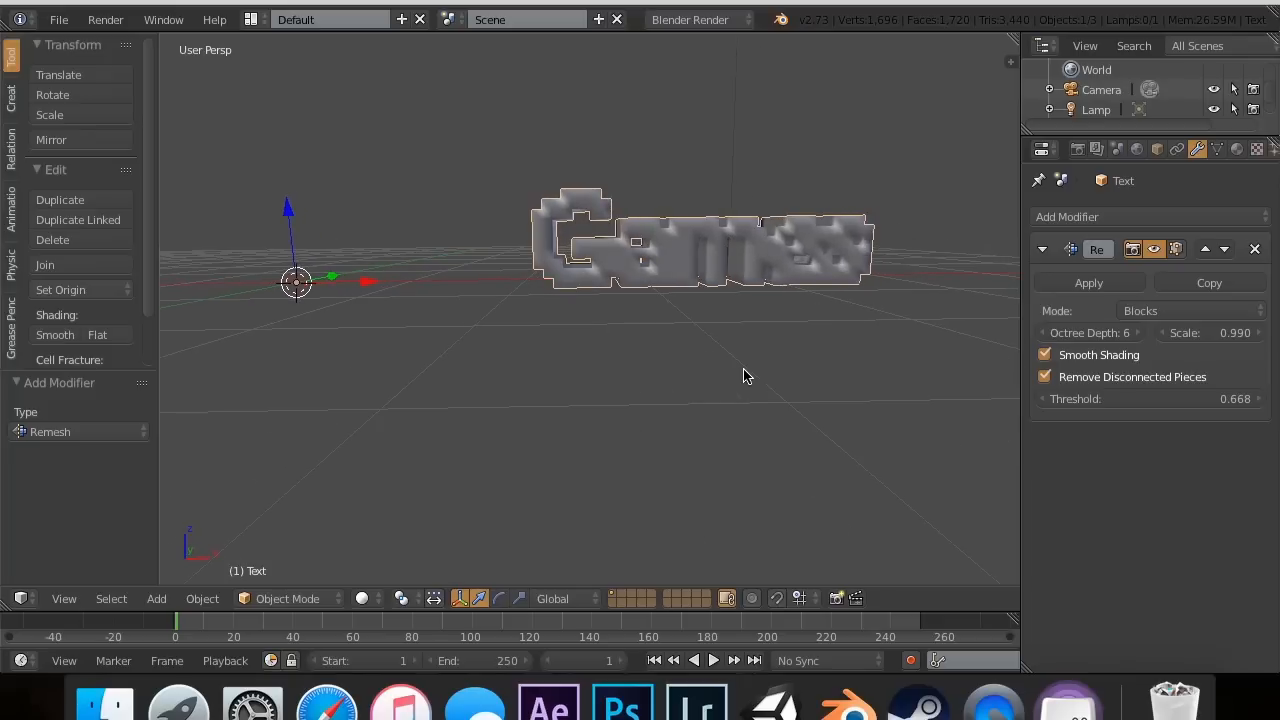
pyautogui.click(1136, 332)
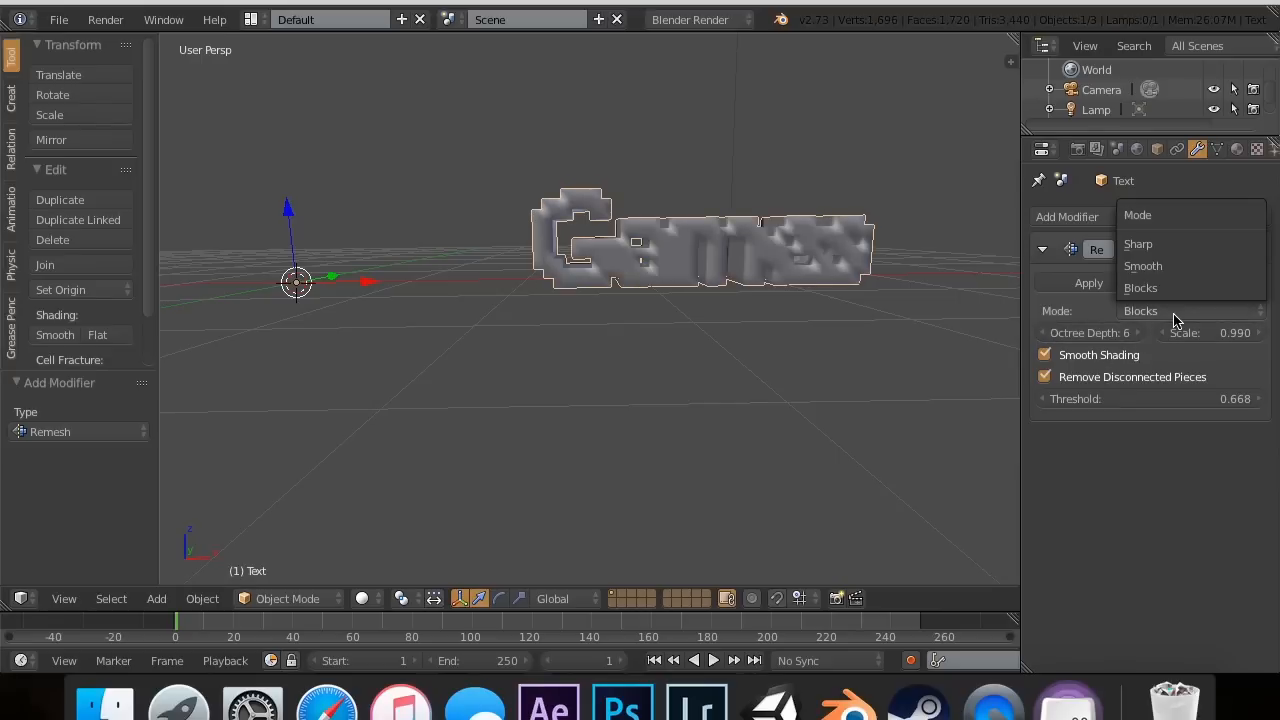
pyautogui.click(1142, 266)
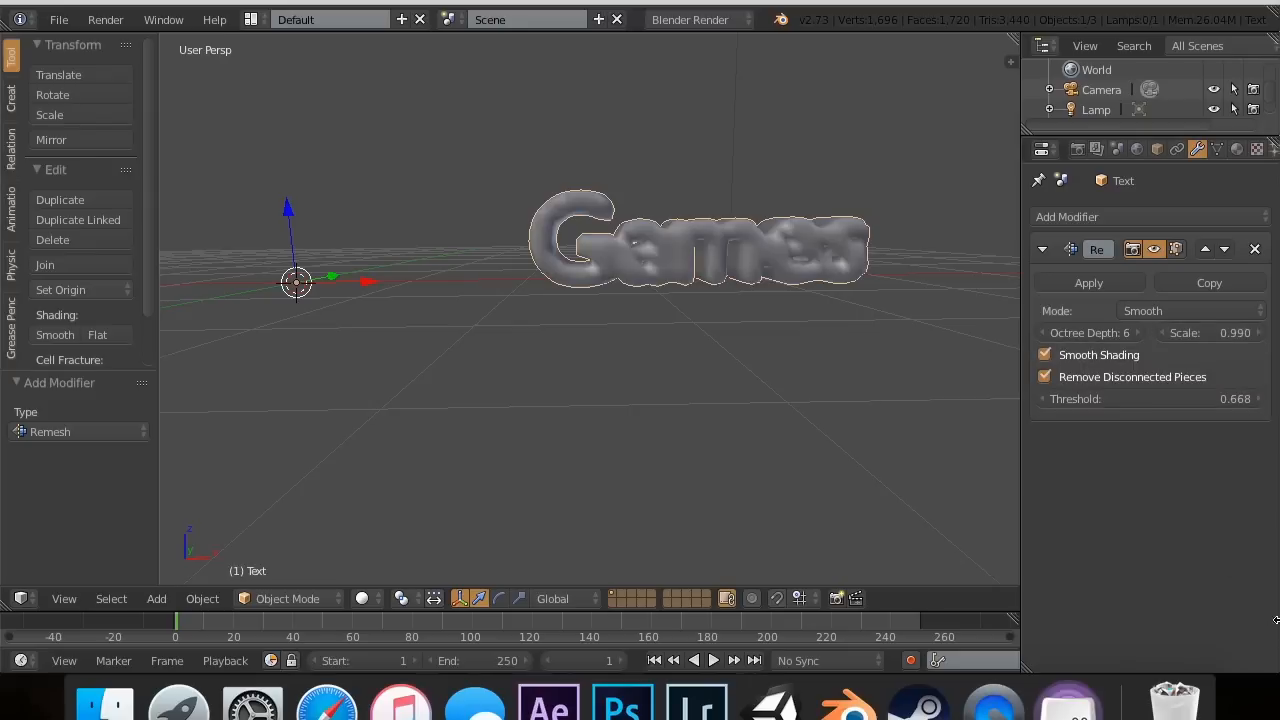
pyautogui.moveTo(964, 236)
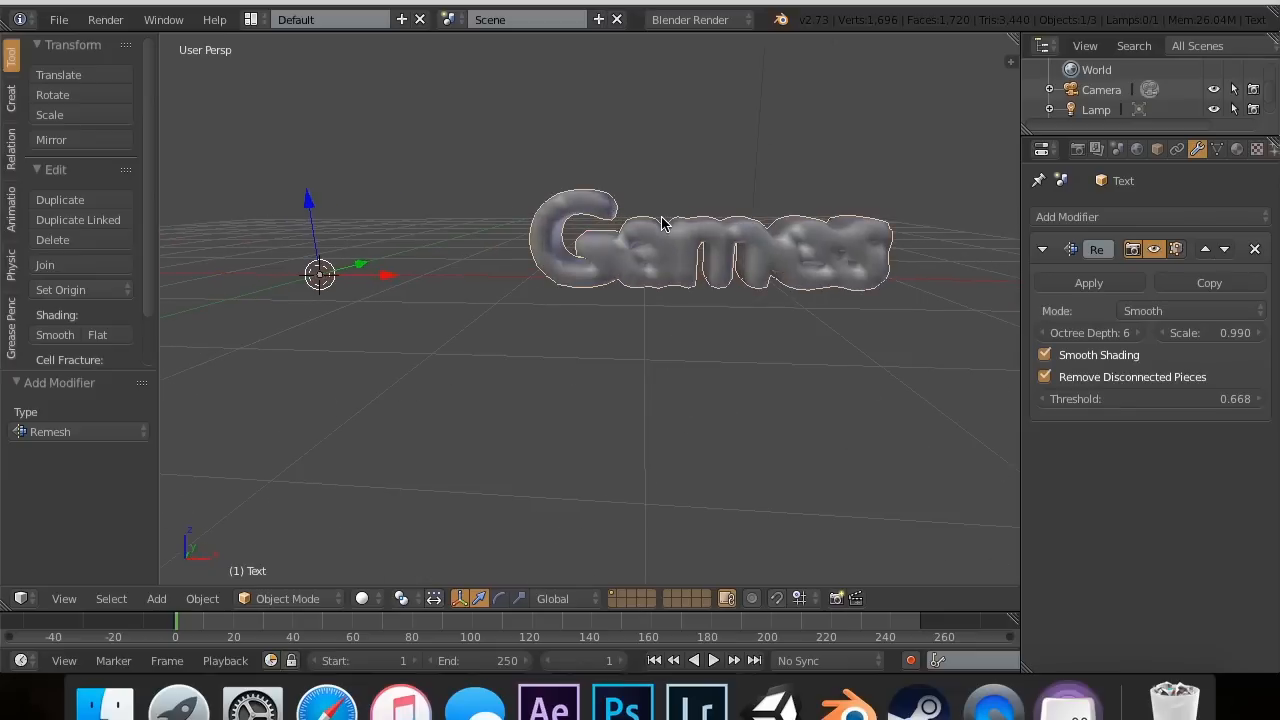
# - Delete the smooth-remeshed Games text object from the scene
pyautogui.press('x')
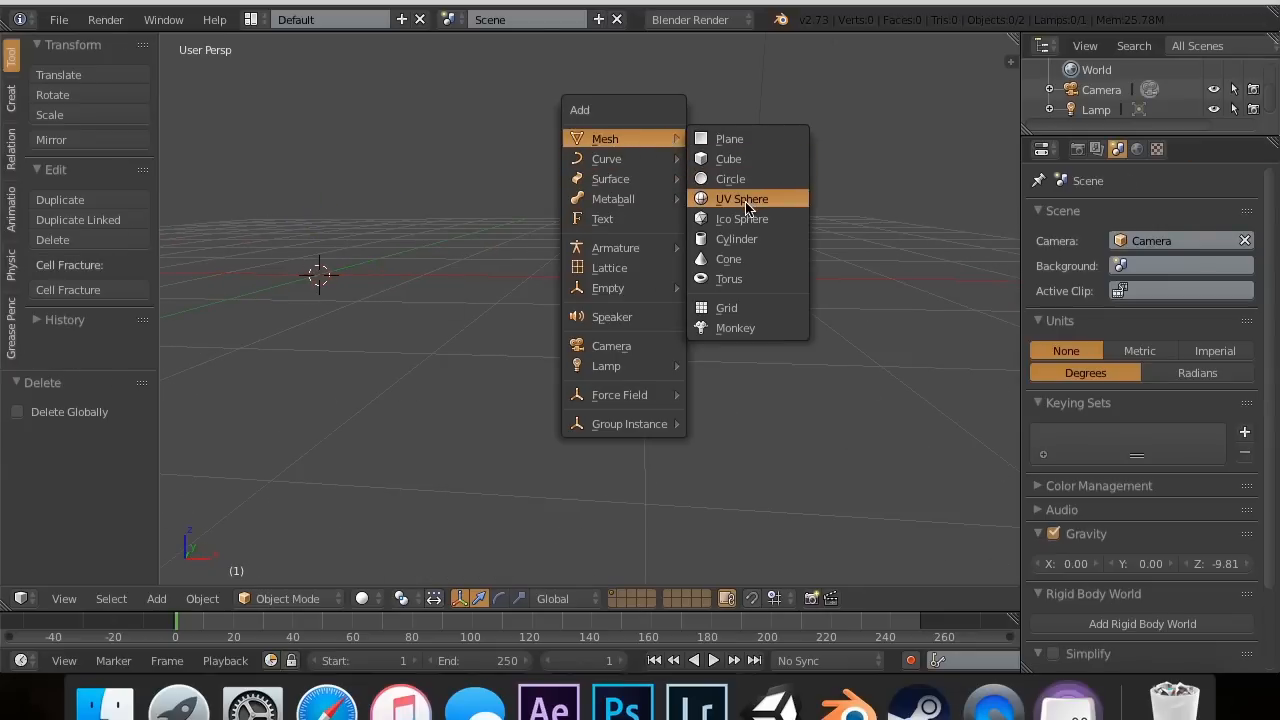
# - Add a UV sphere, subdivide it, give it smooth shading and undo the extra steps
pyautogui.click(740, 198)
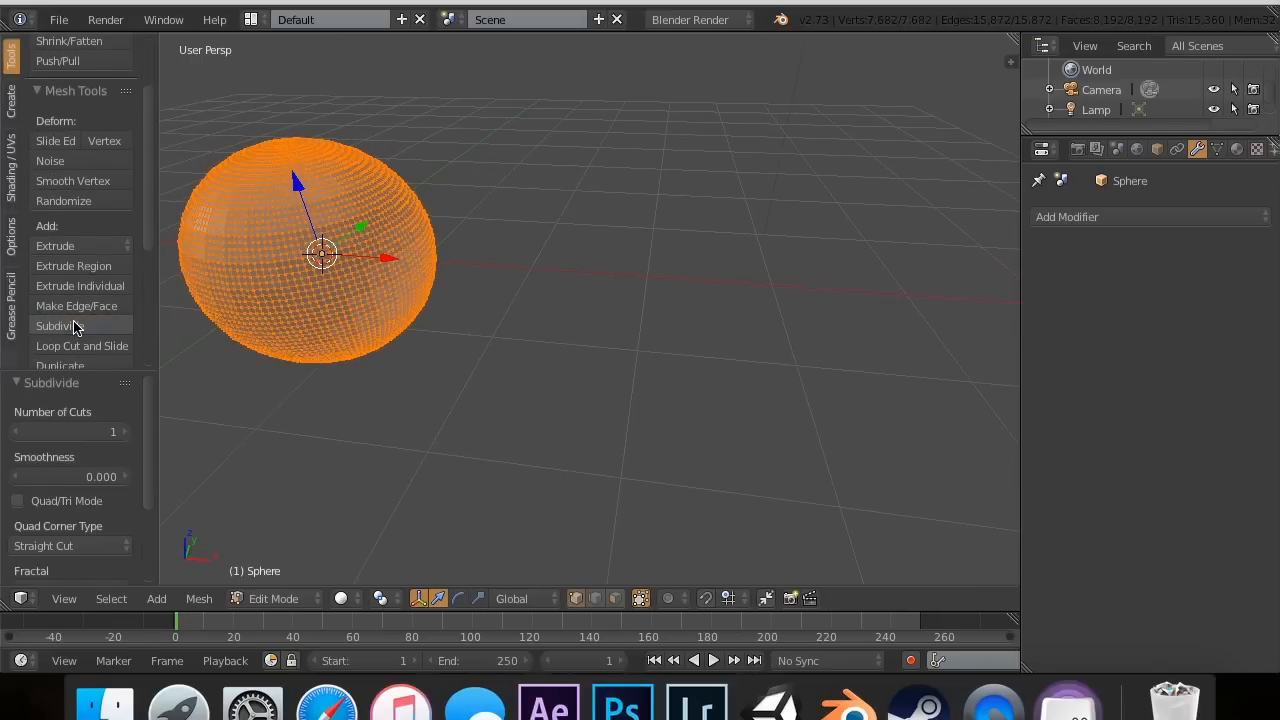
pyautogui.click(272, 598)
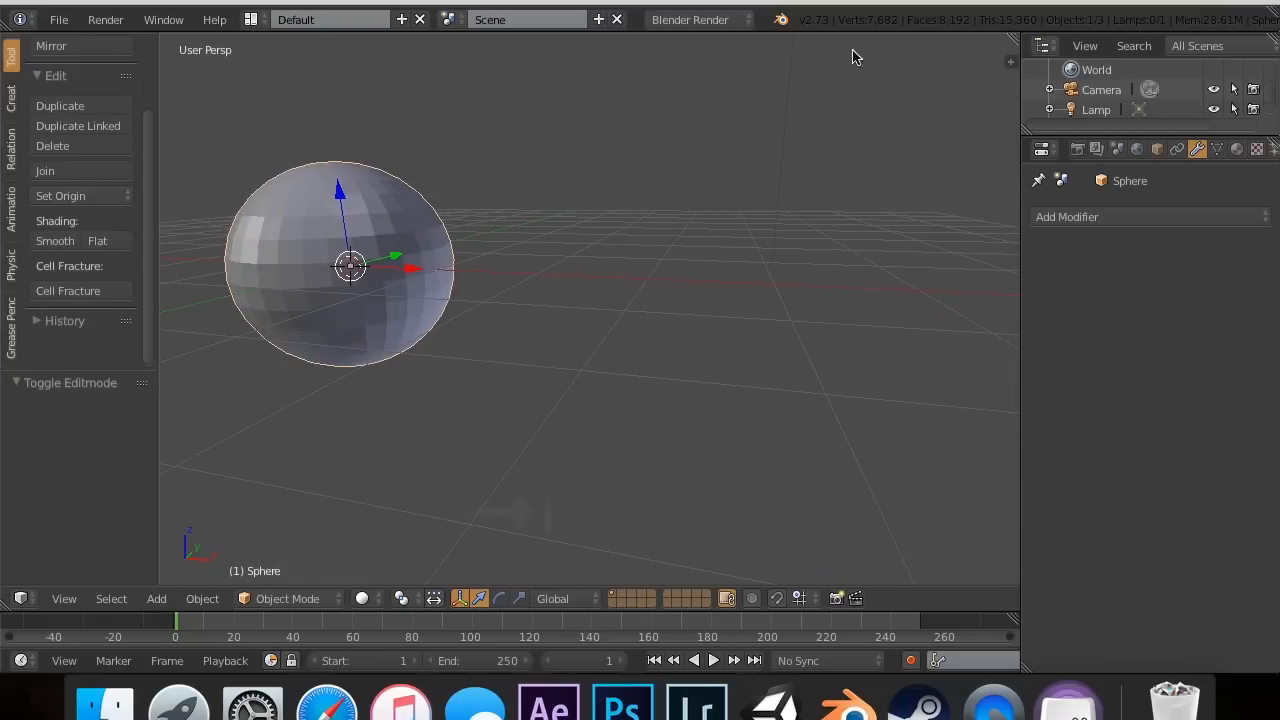
pyautogui.moveTo(484, 238)
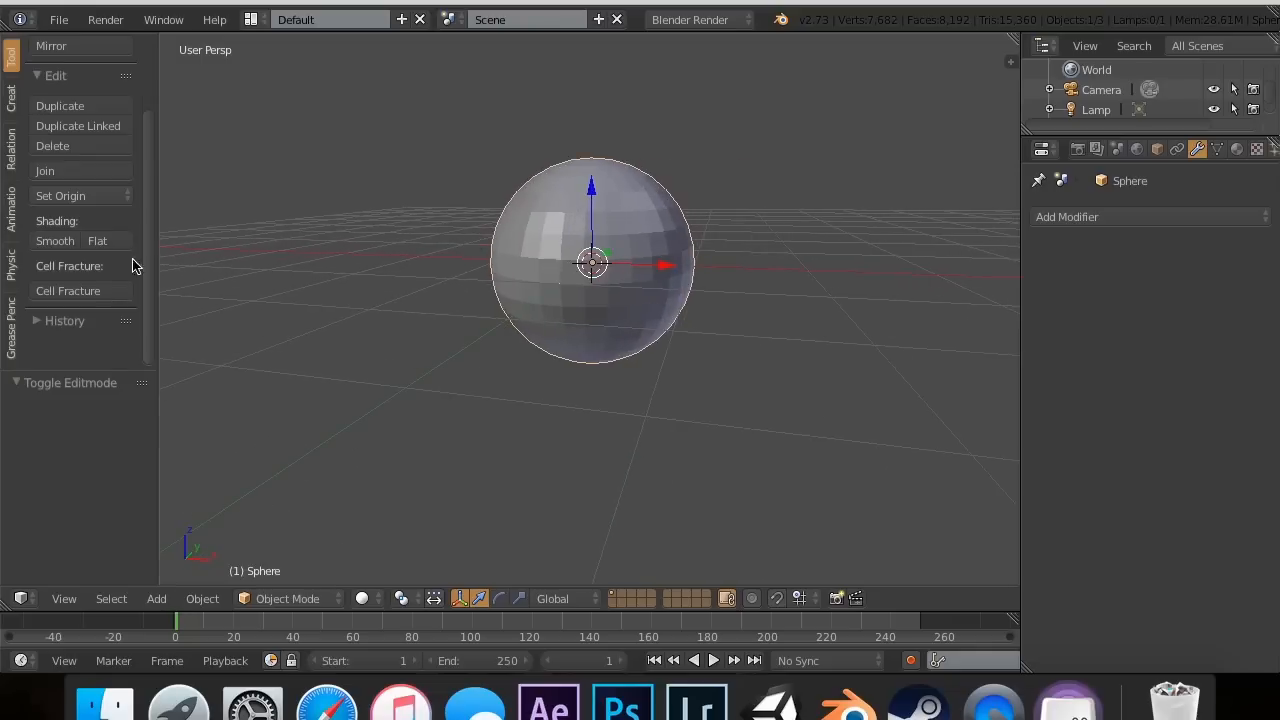
pyautogui.click(54, 240)
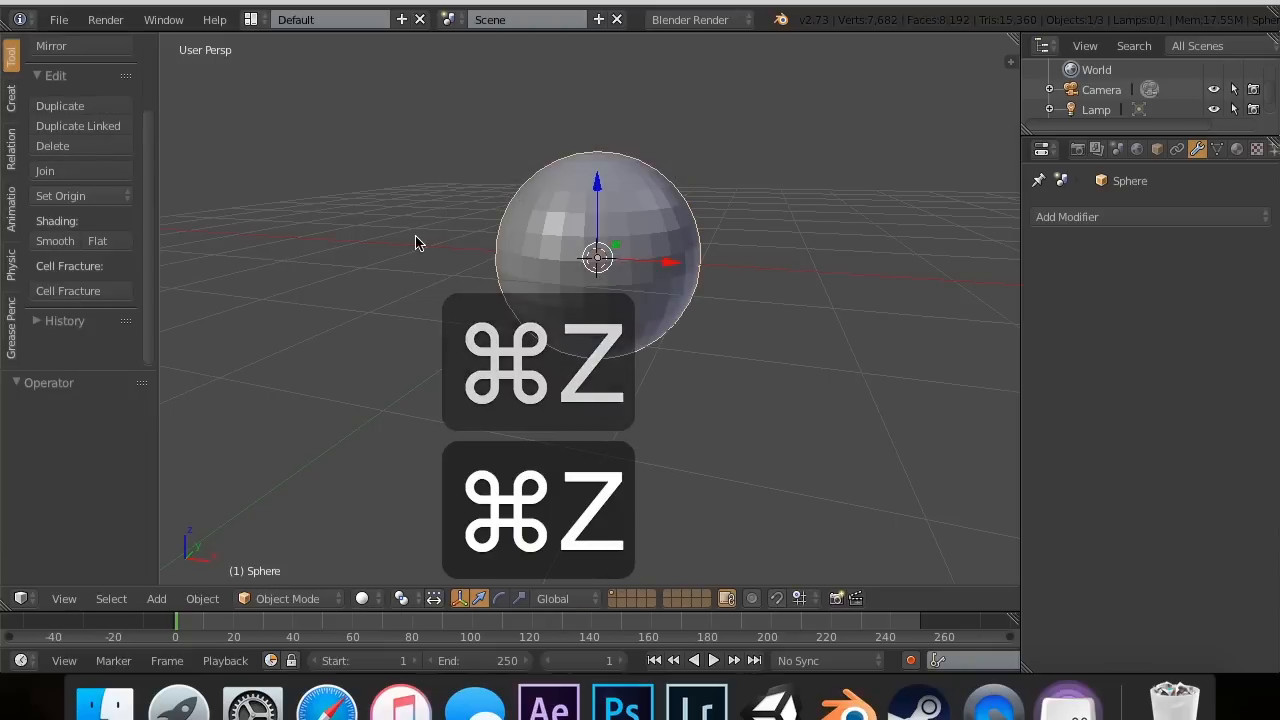
pyautogui.press('cmd+z')
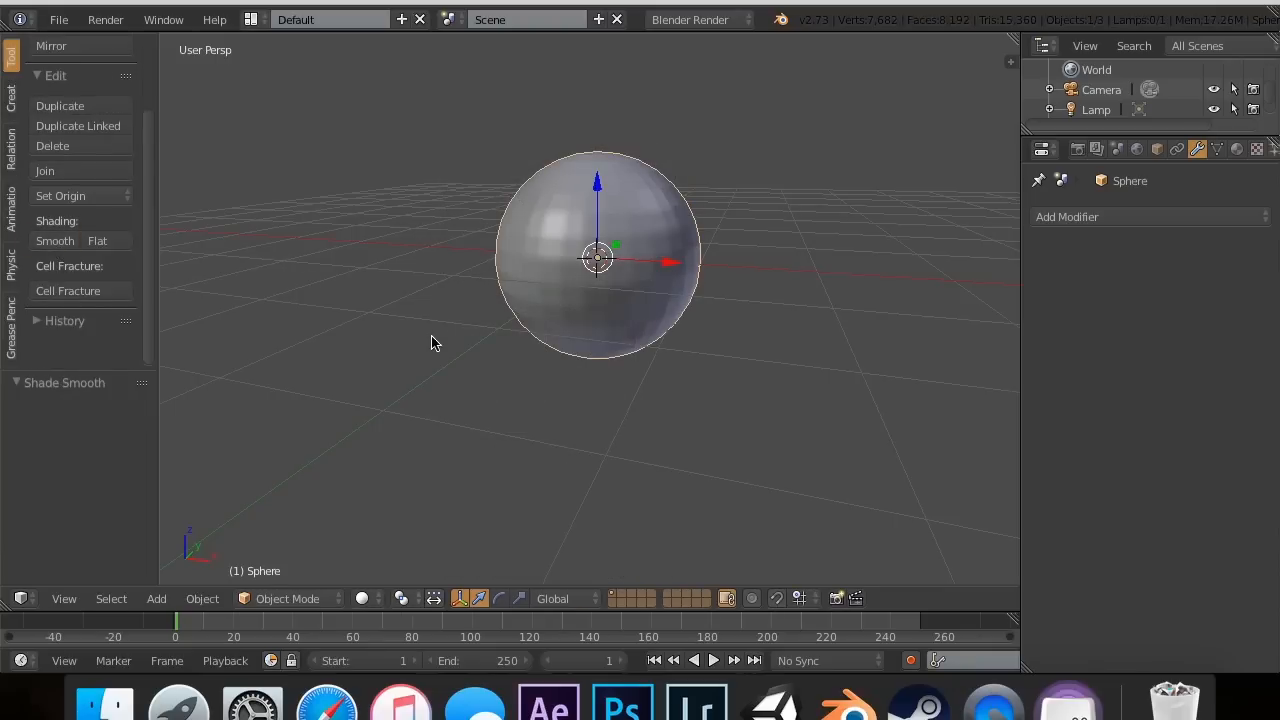
pyautogui.moveTo(704, 230)
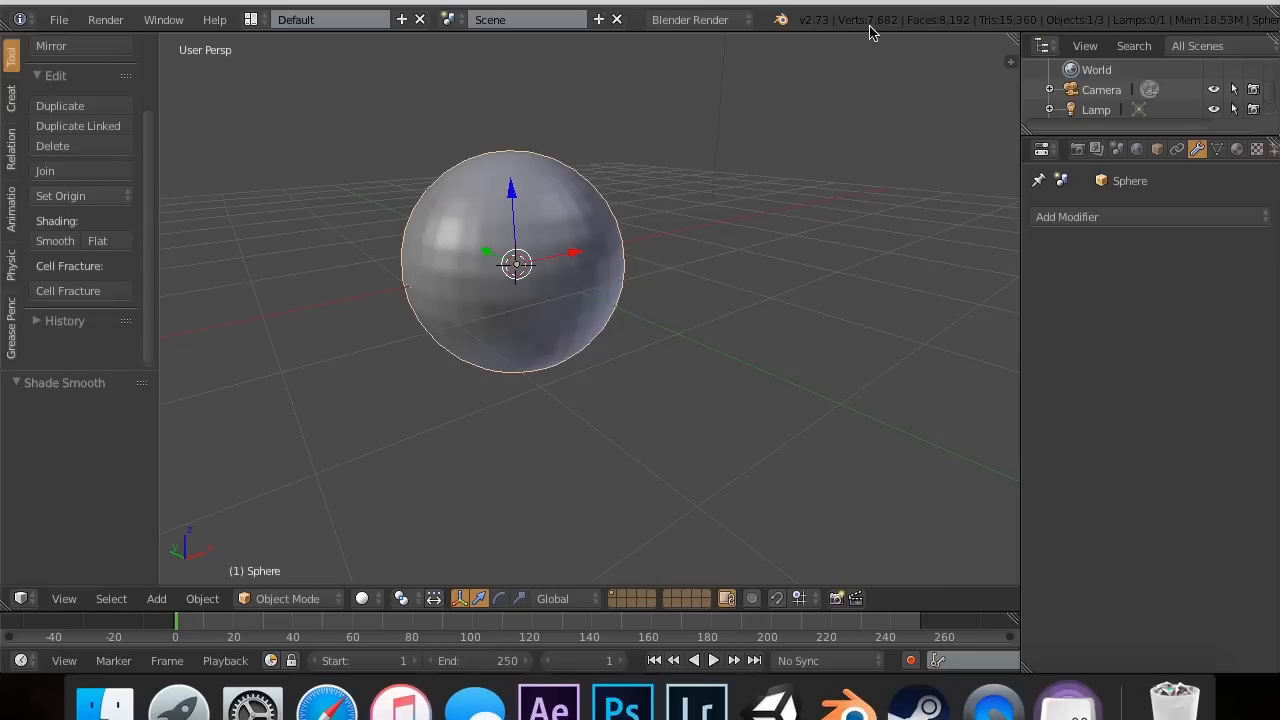
pyautogui.moveTo(1020, 102)
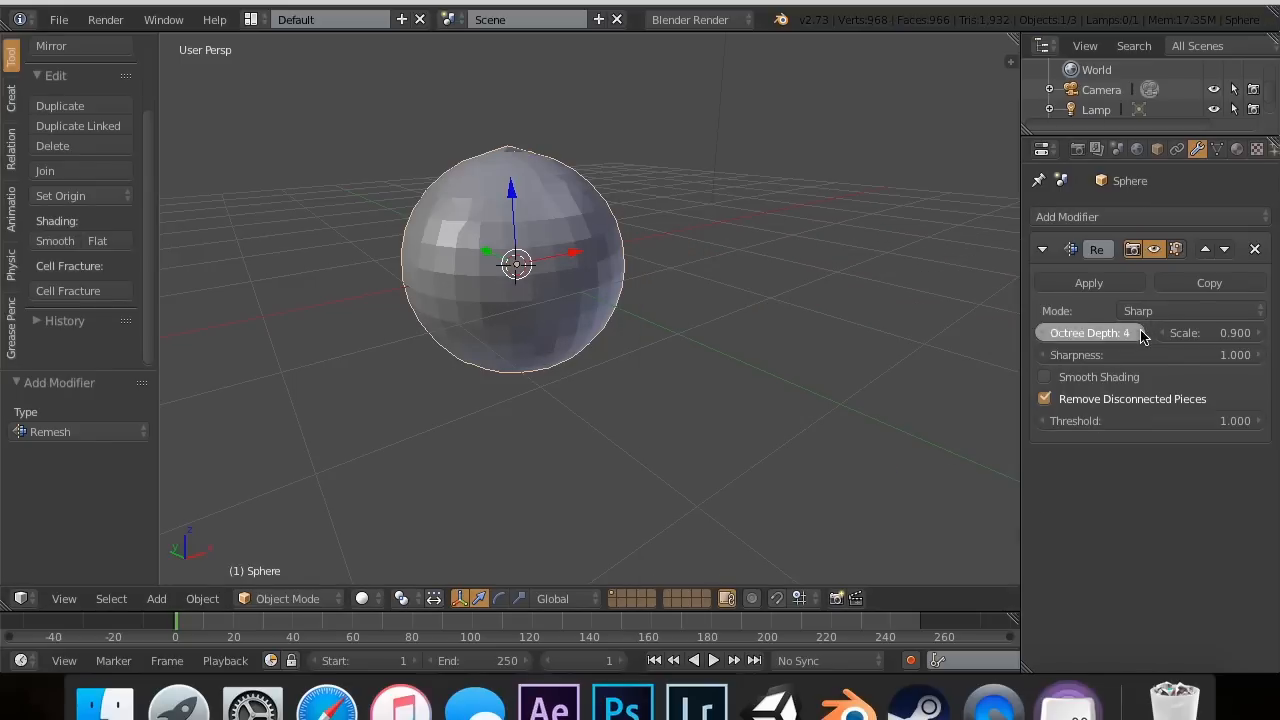
# - Enable smooth shading on the sphere's Remesh and set its octree depth to 6
pyautogui.click(1044, 376)
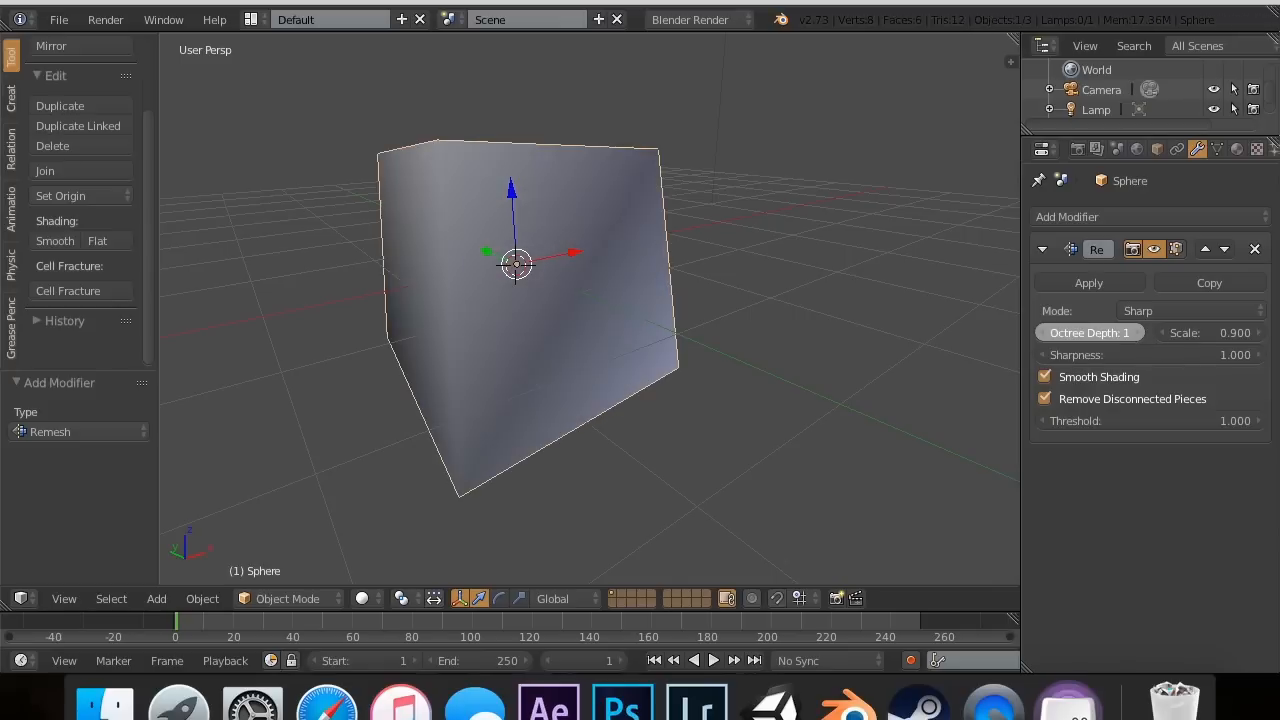
pyautogui.click(1128, 332)
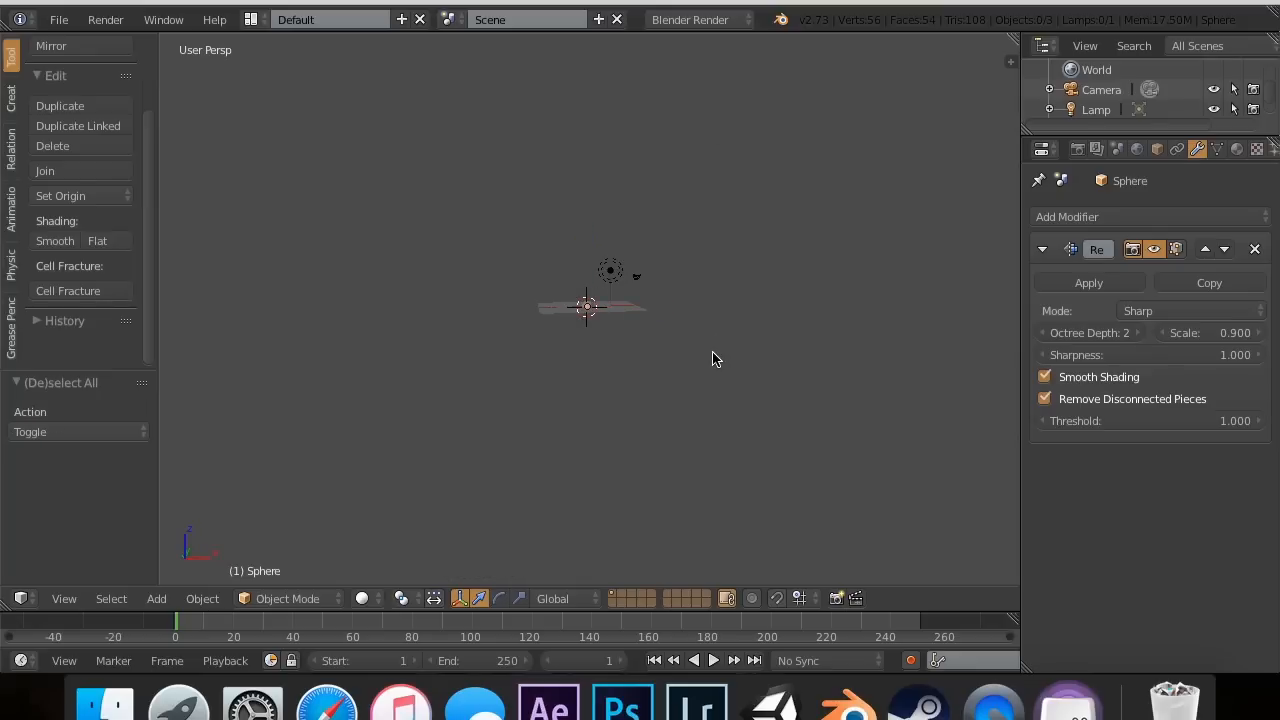
pyautogui.click(710, 352)
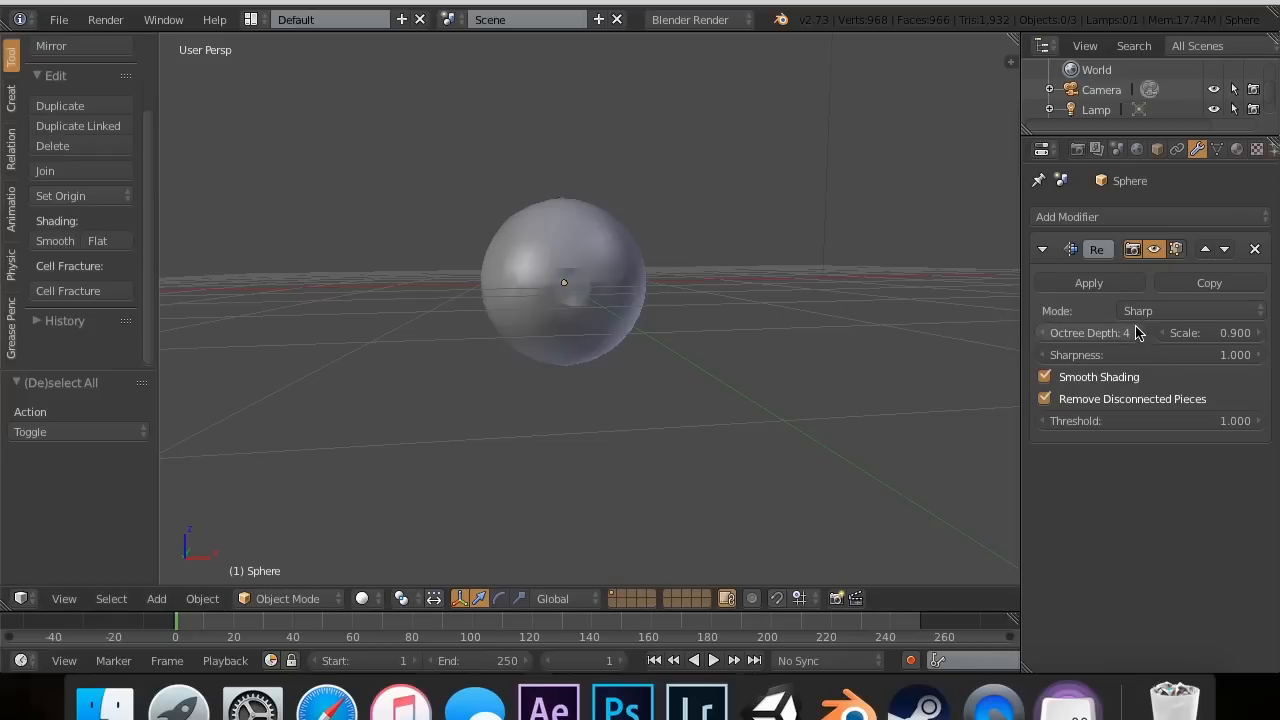
pyautogui.click(1090, 332)
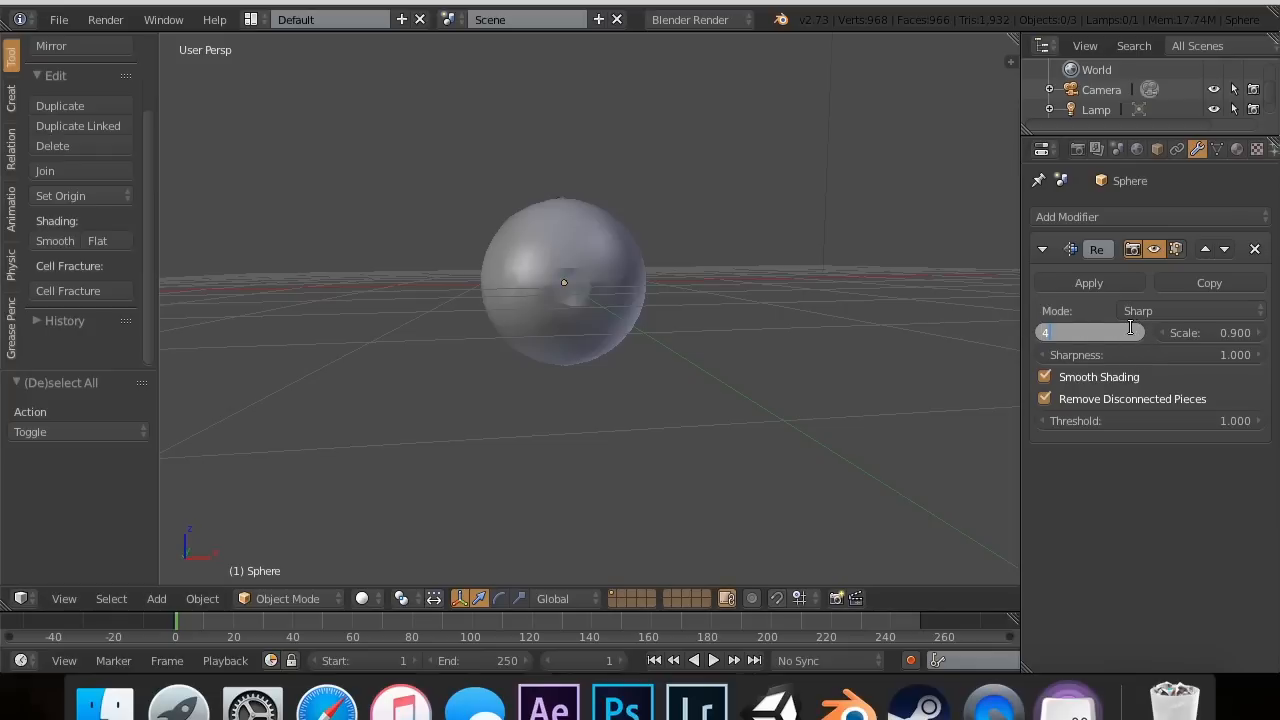
pyautogui.write('6')
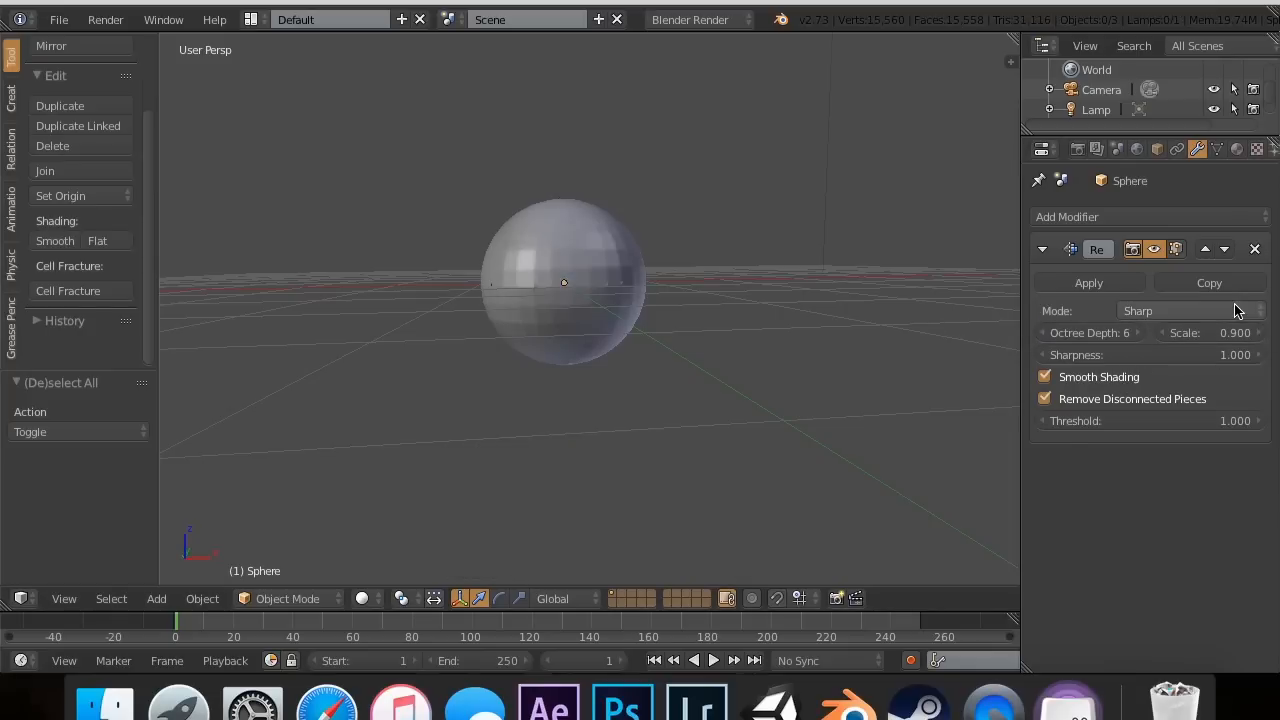
# - Set the Remesh modifier to Smooth mode and reduce the octree depth to 5
pyautogui.click(1190, 310)
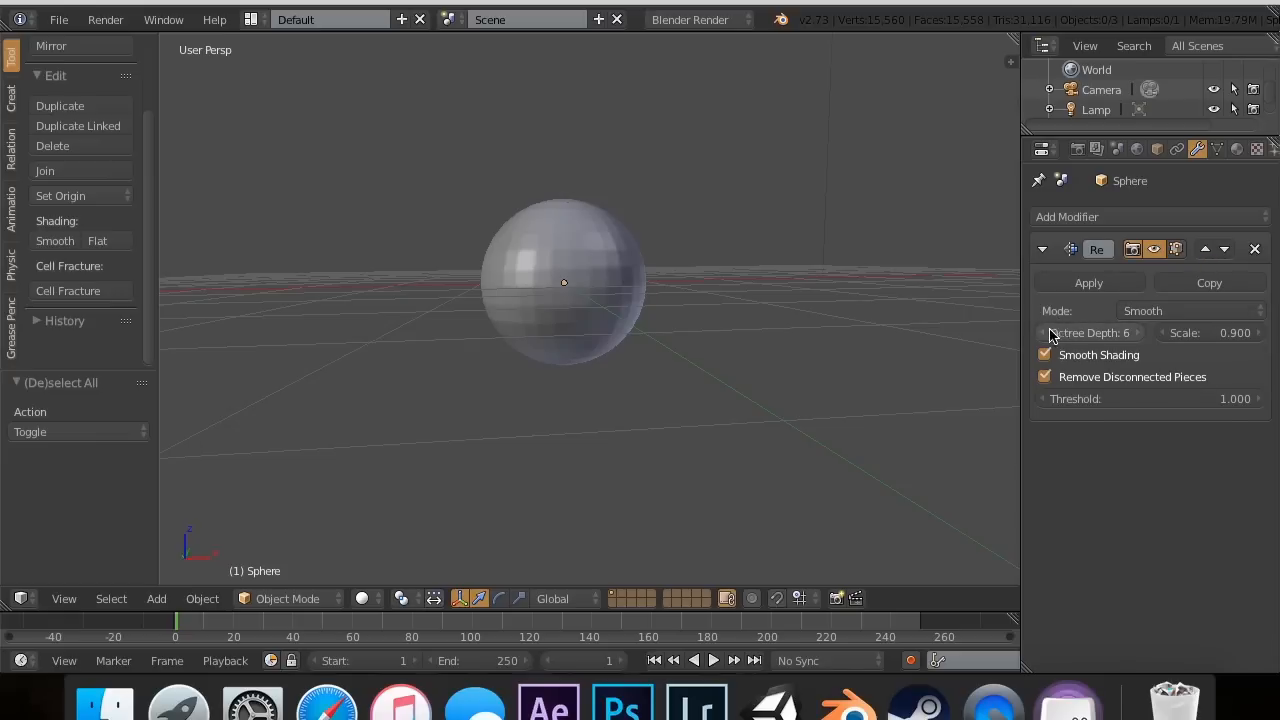
pyautogui.click(1048, 332)
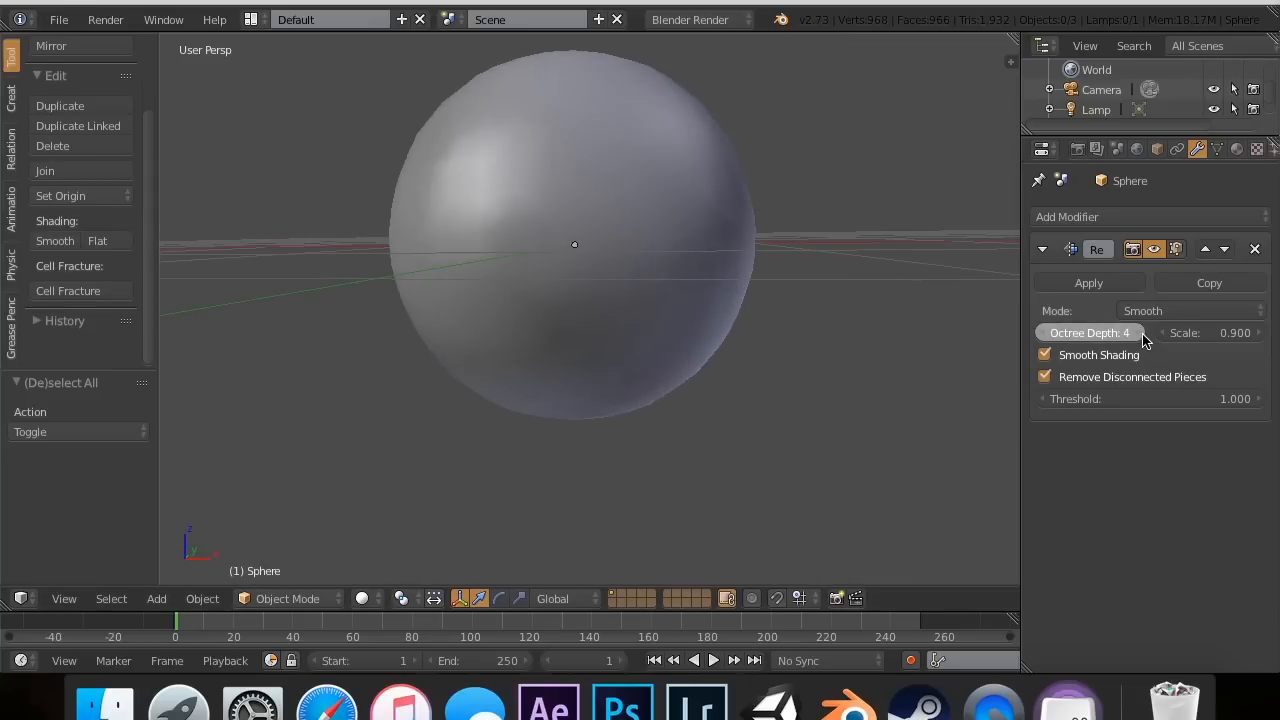
pyautogui.click(1136, 332)
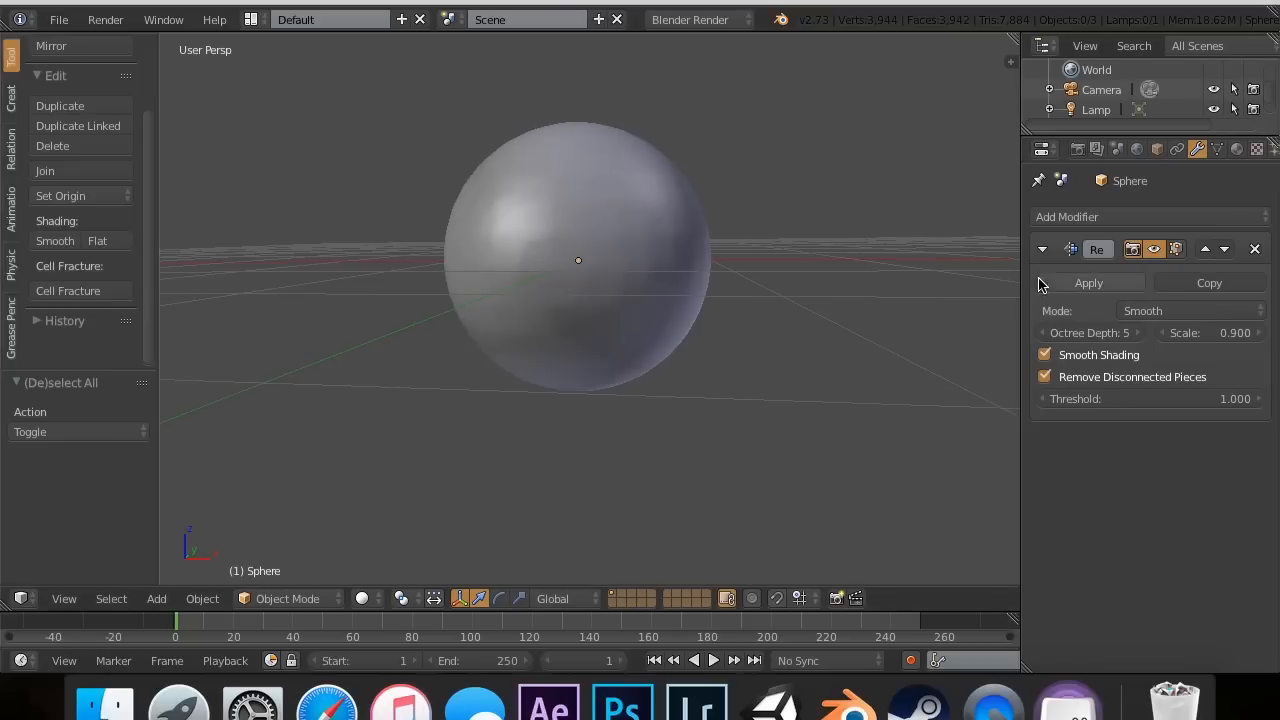
pyautogui.click(1190, 310)
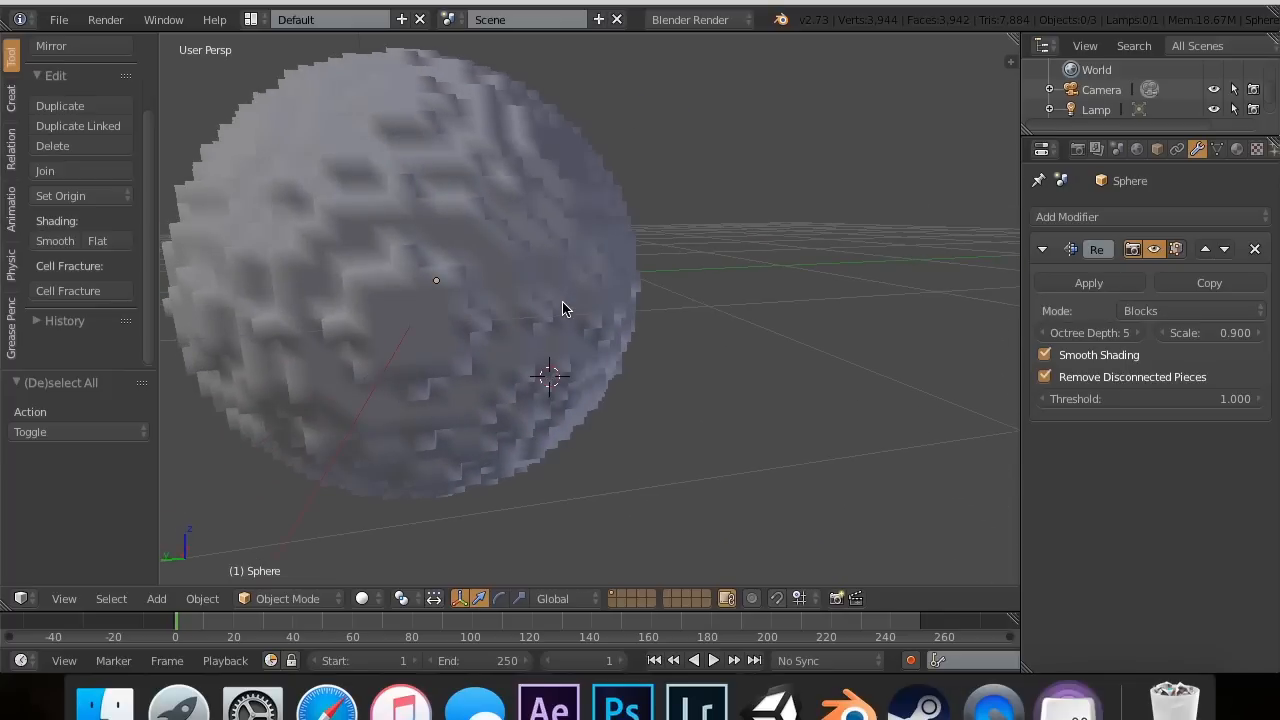
# - In Blocks mode, turn off smooth shading and raise the octree depth to 6 for smaller cubes
pyautogui.click(1044, 356)
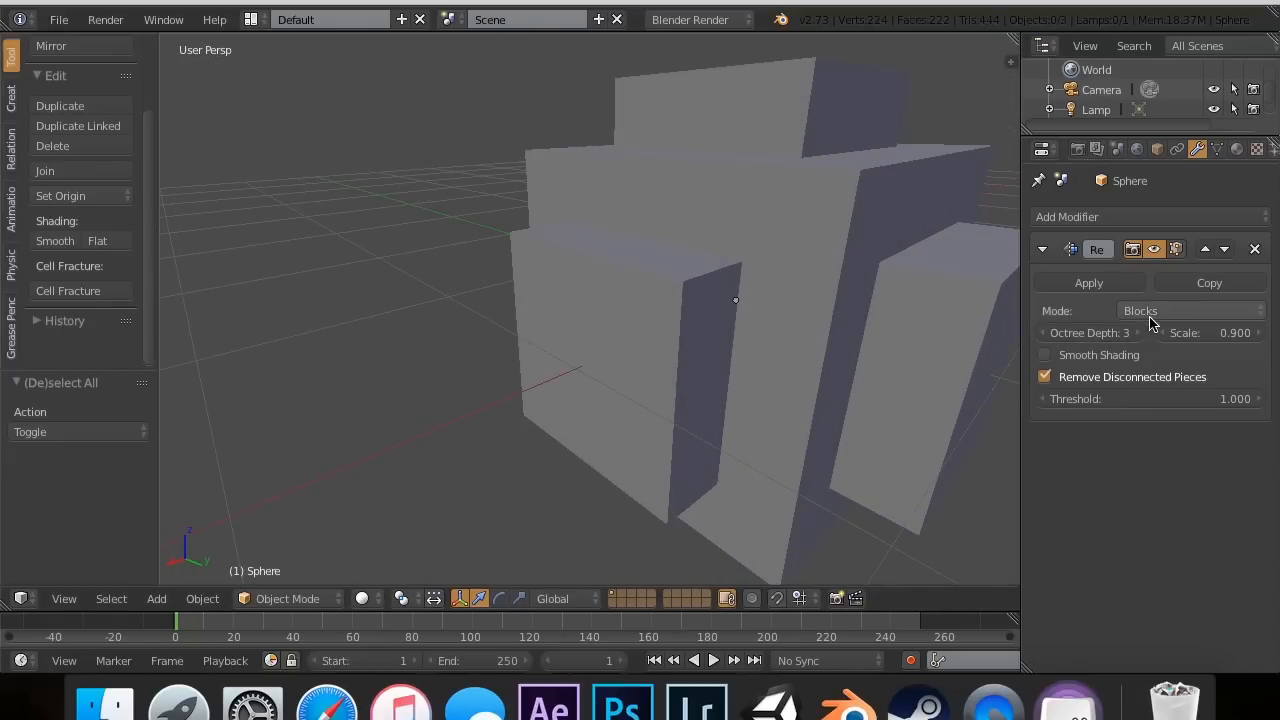
pyautogui.click(1090, 332)
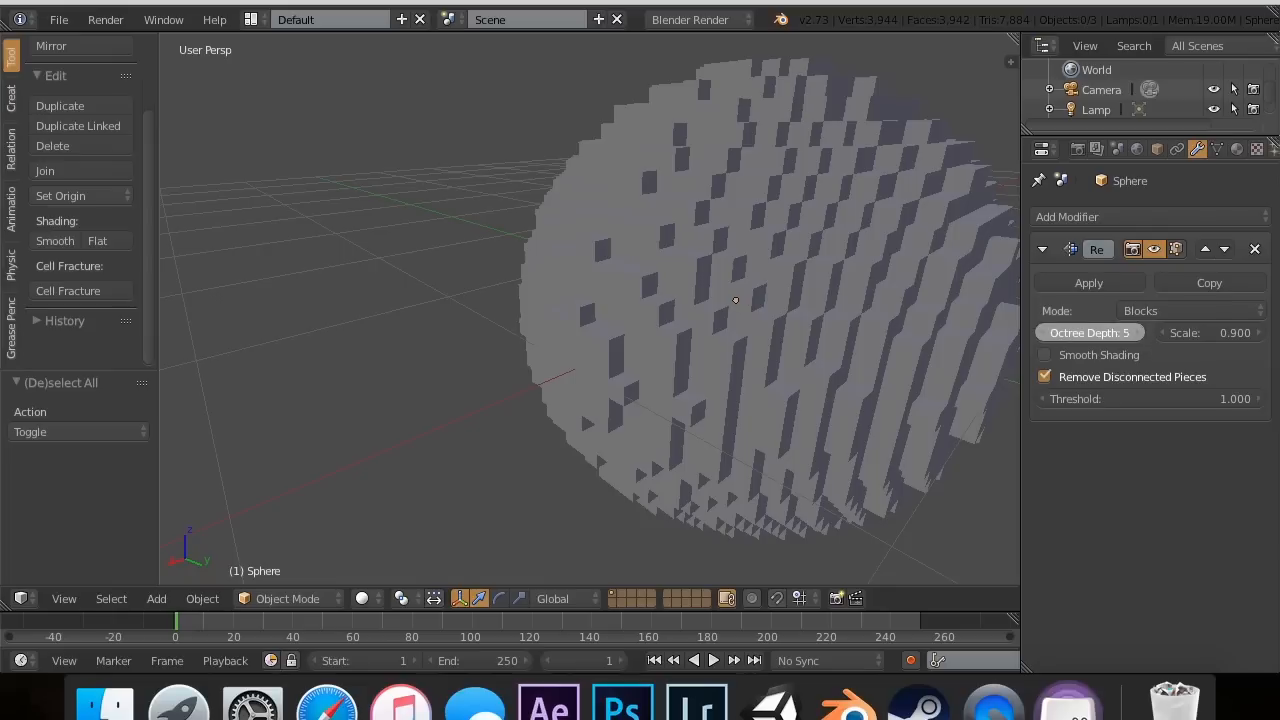
pyautogui.click(1136, 332)
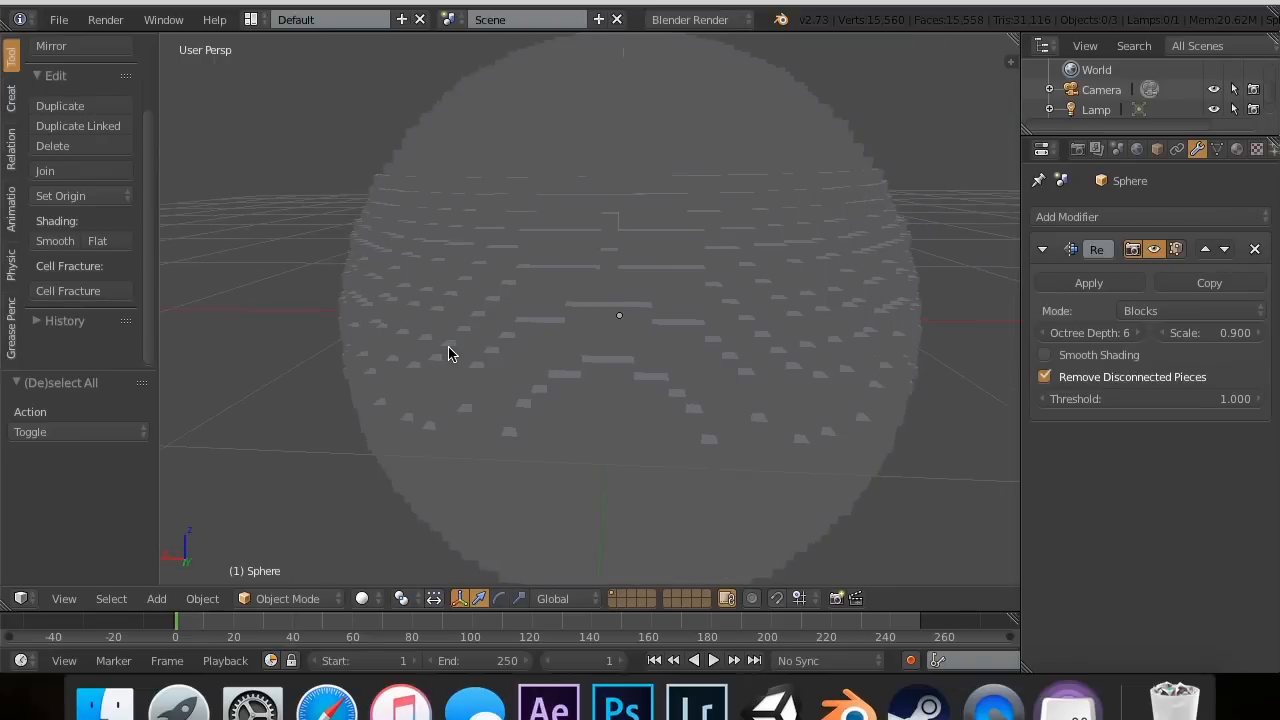
pyautogui.click(362, 598)
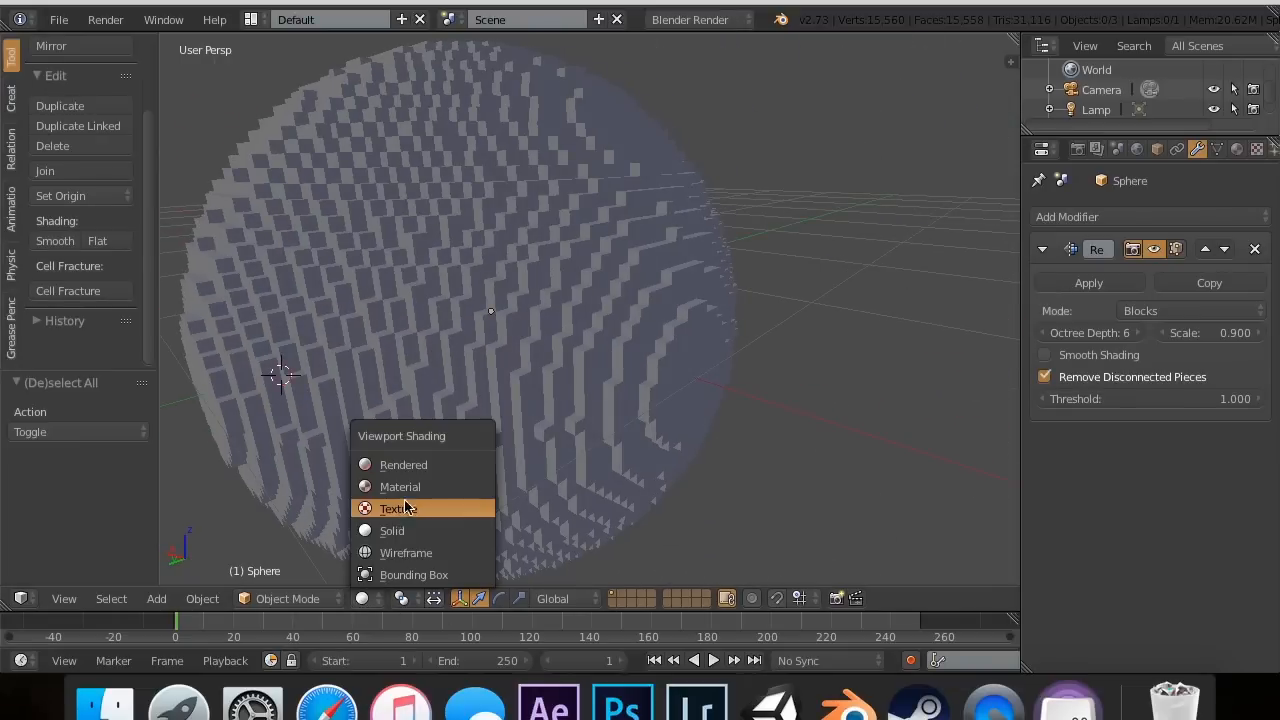
pyautogui.click(404, 464)
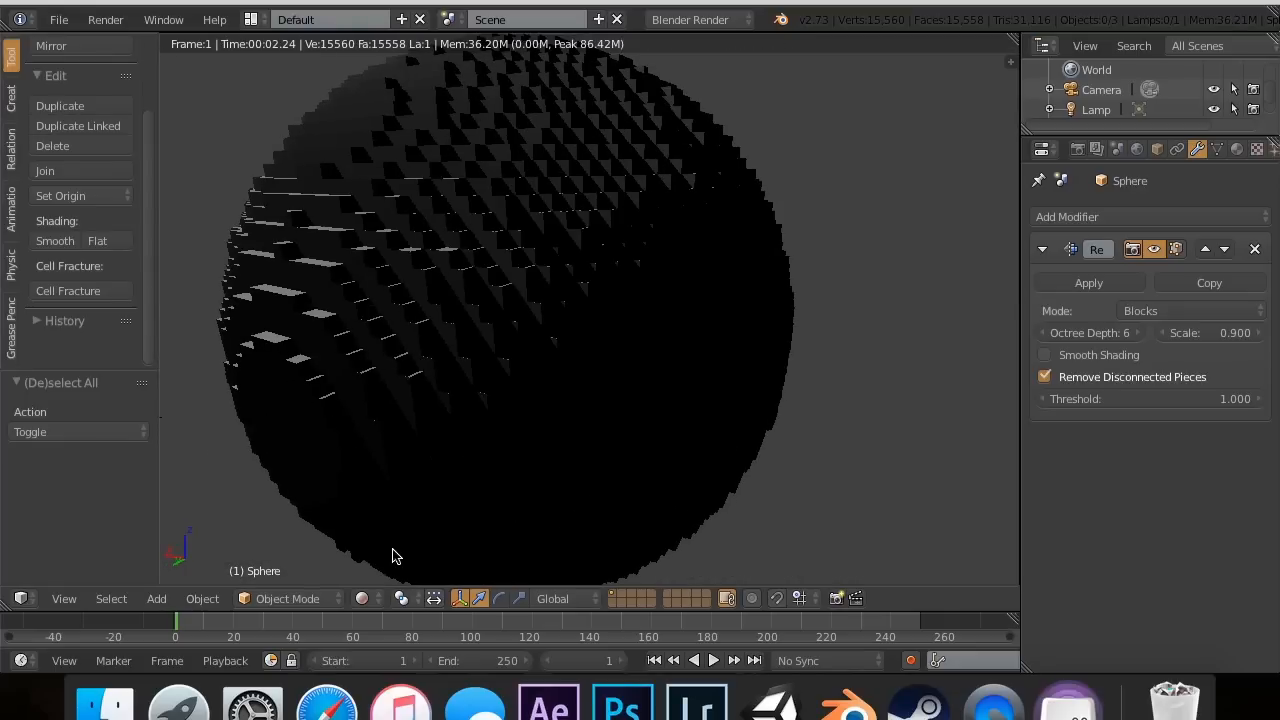
pyautogui.moveTo(416, 464)
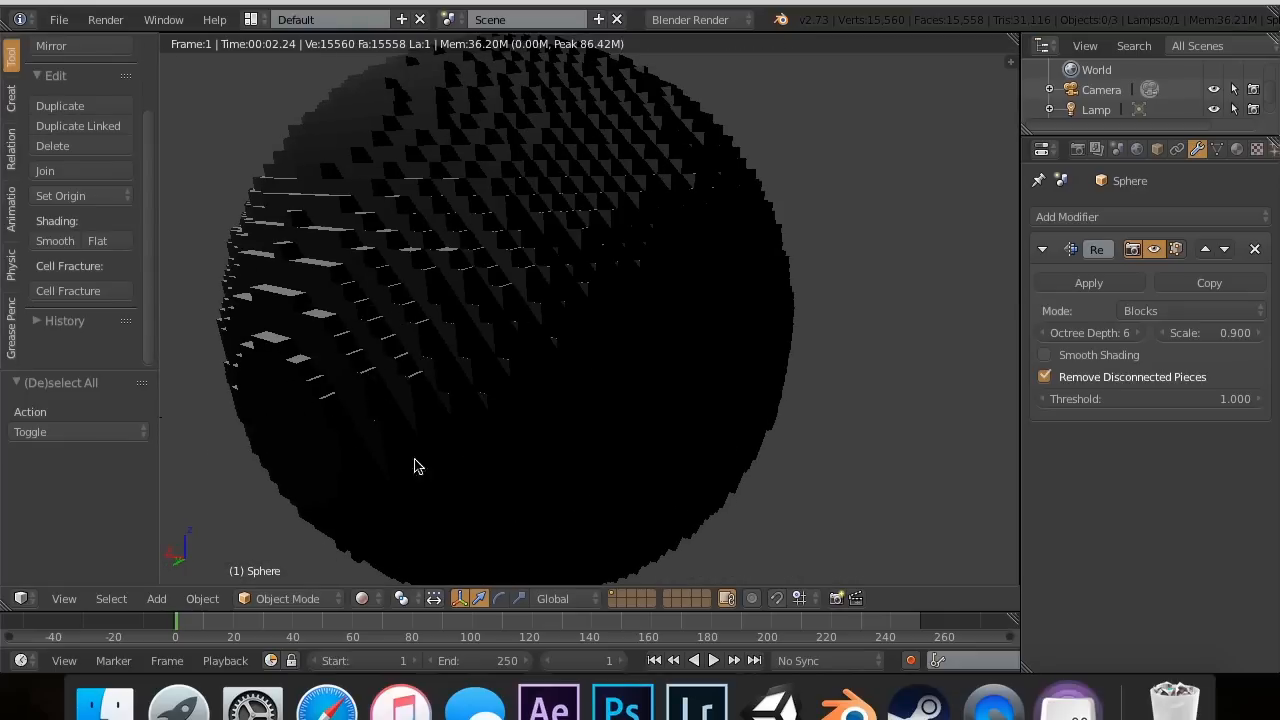
pyautogui.moveTo(768, 284)
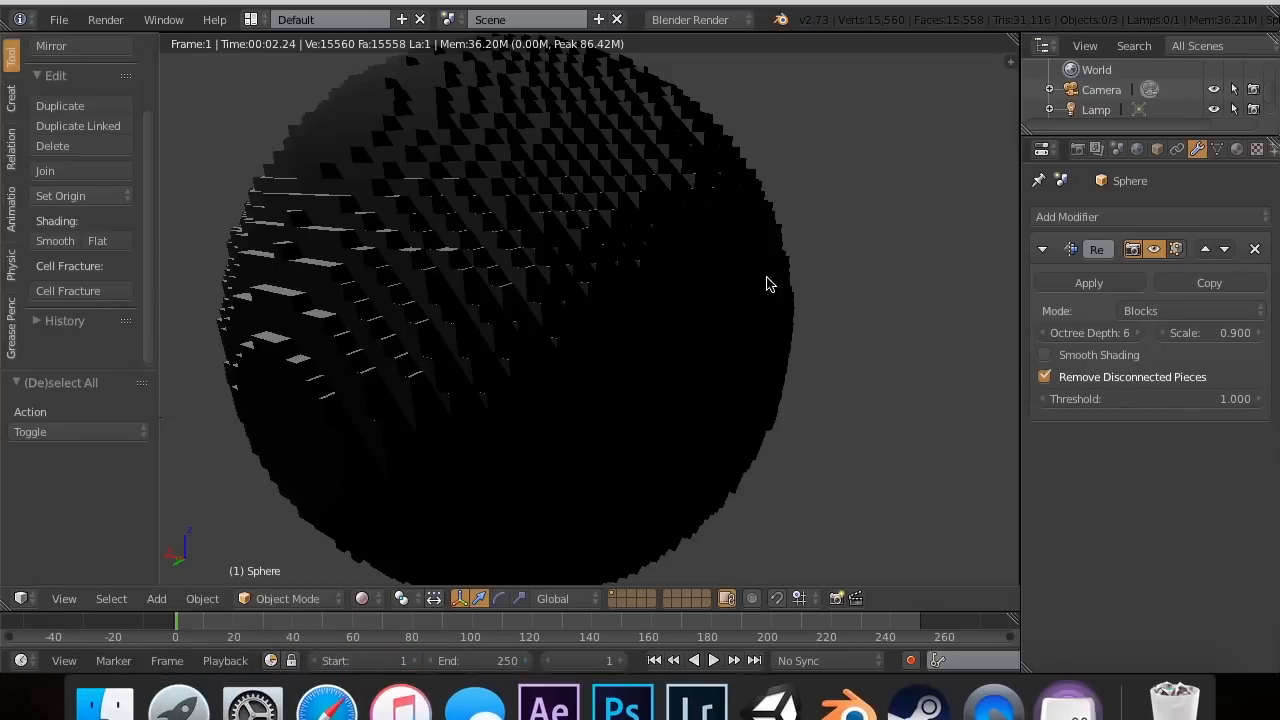
pyautogui.click(364, 598)
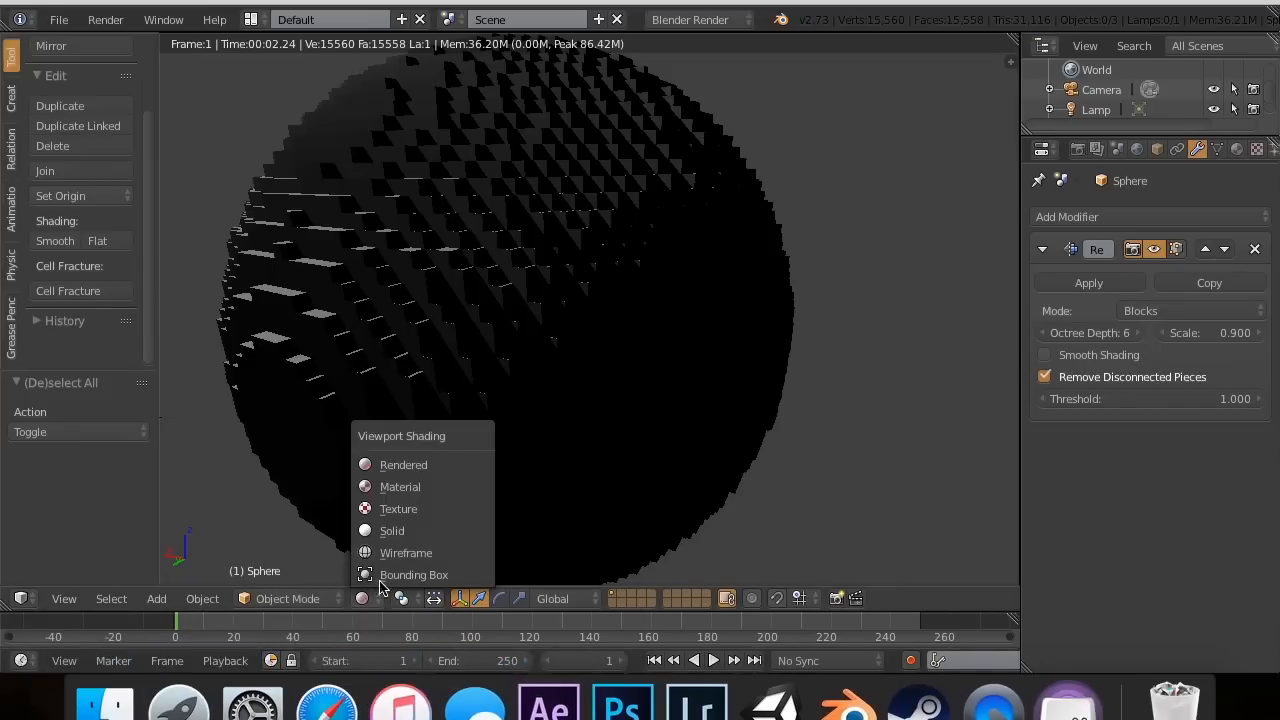
pyautogui.click(392, 530)
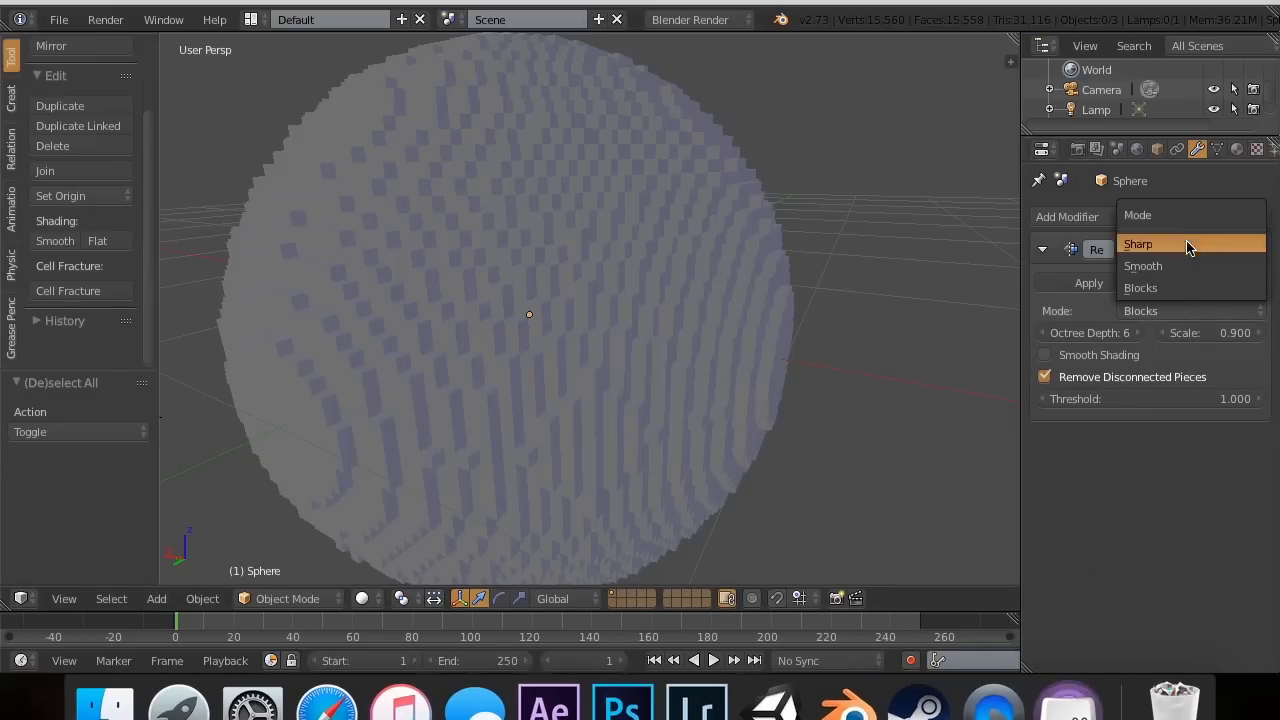
# - Return the Remesh to Smooth mode with smooth shading on and enter octree depth 5
pyautogui.click(1144, 266)
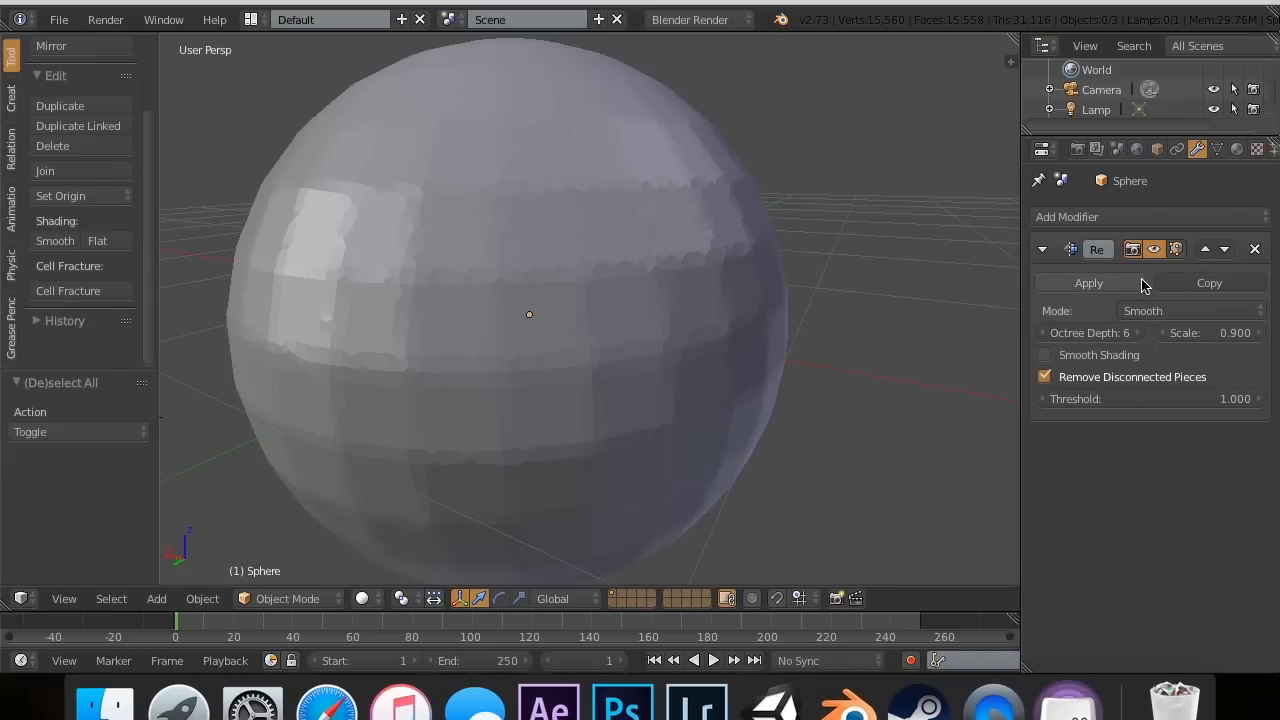
pyautogui.click(1044, 354)
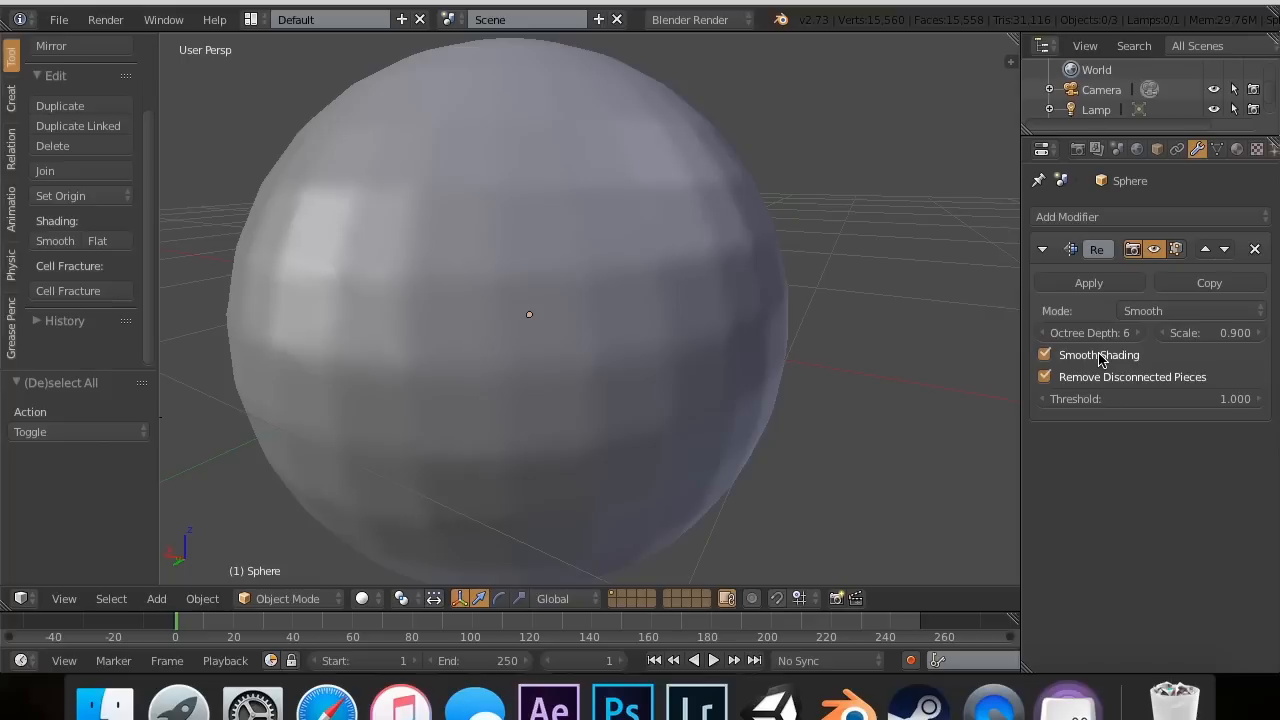
pyautogui.click(1090, 332)
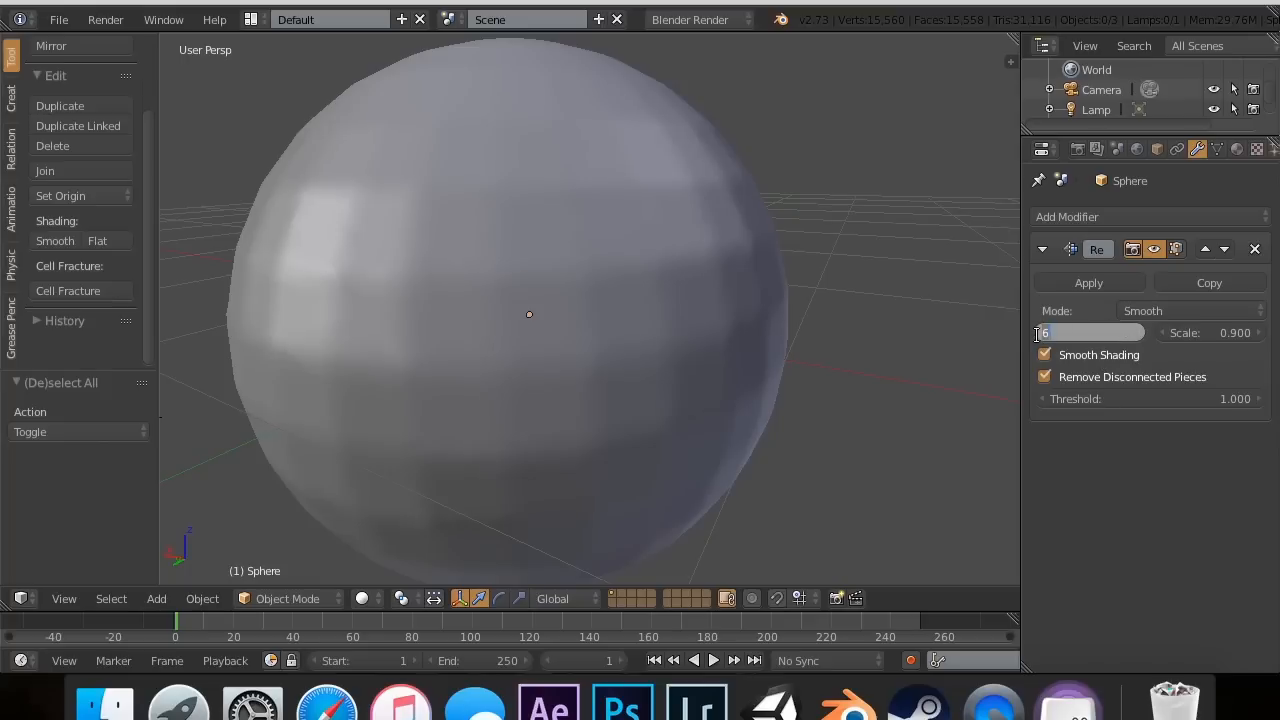
pyautogui.write('5')
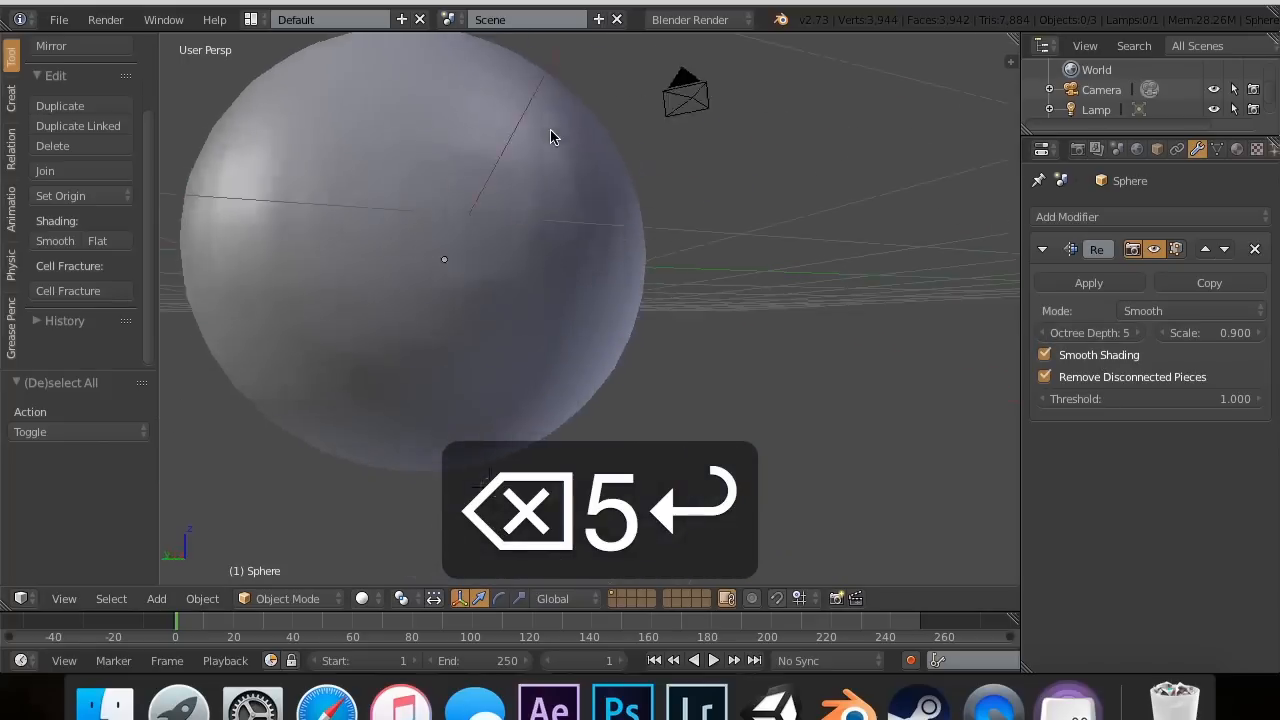